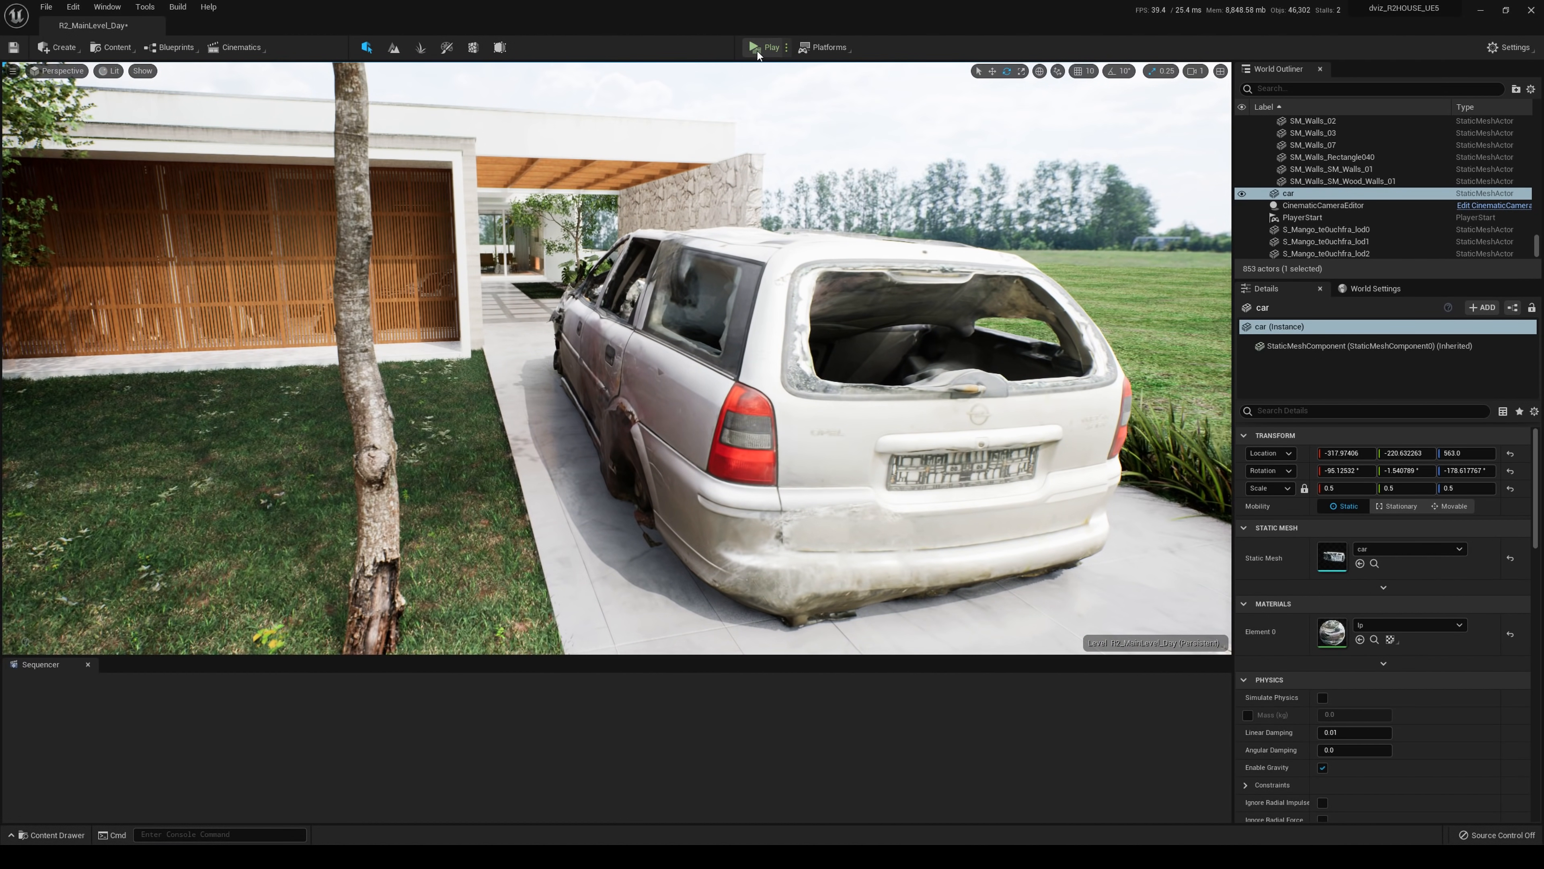
Play the R2 House level in standalone preview, choose Medium-Resolution and start the walkthrough
left_click(771, 47)
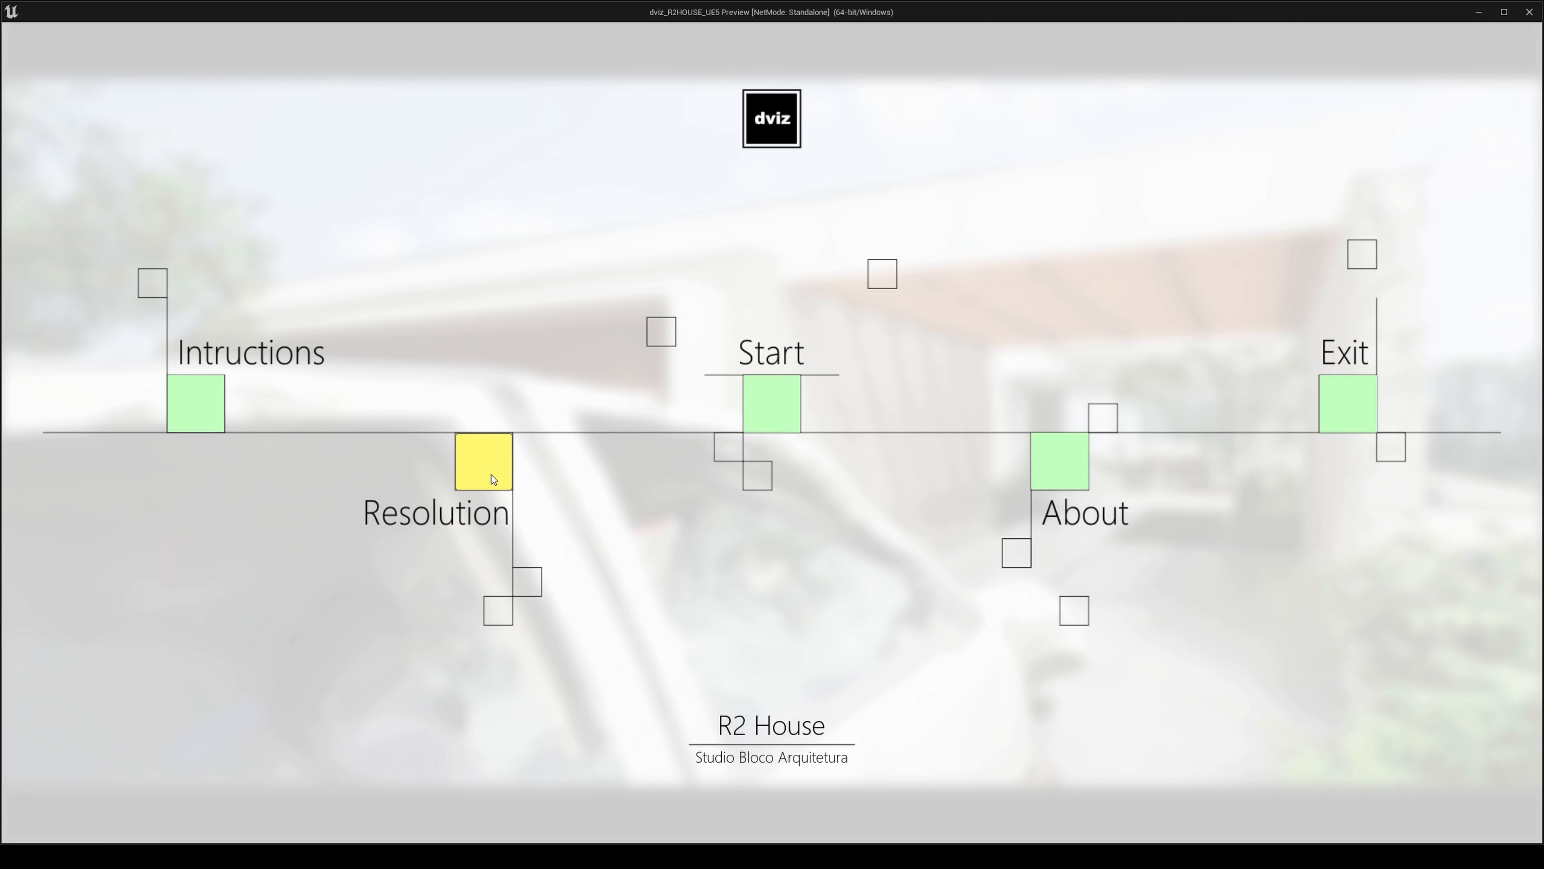
left_click(483, 461)
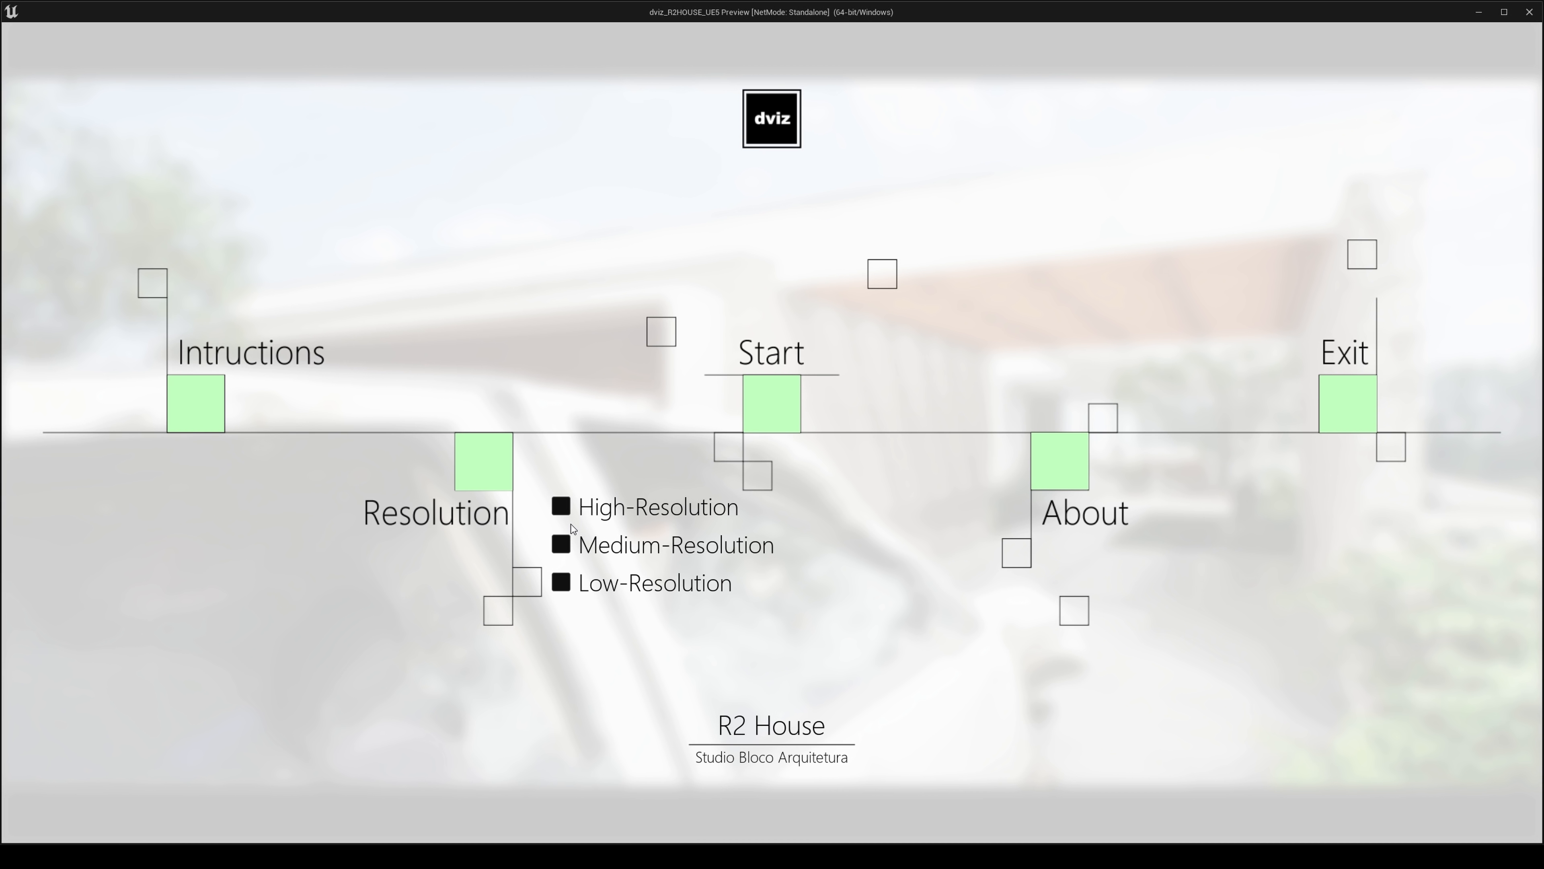
left_click(561, 544)
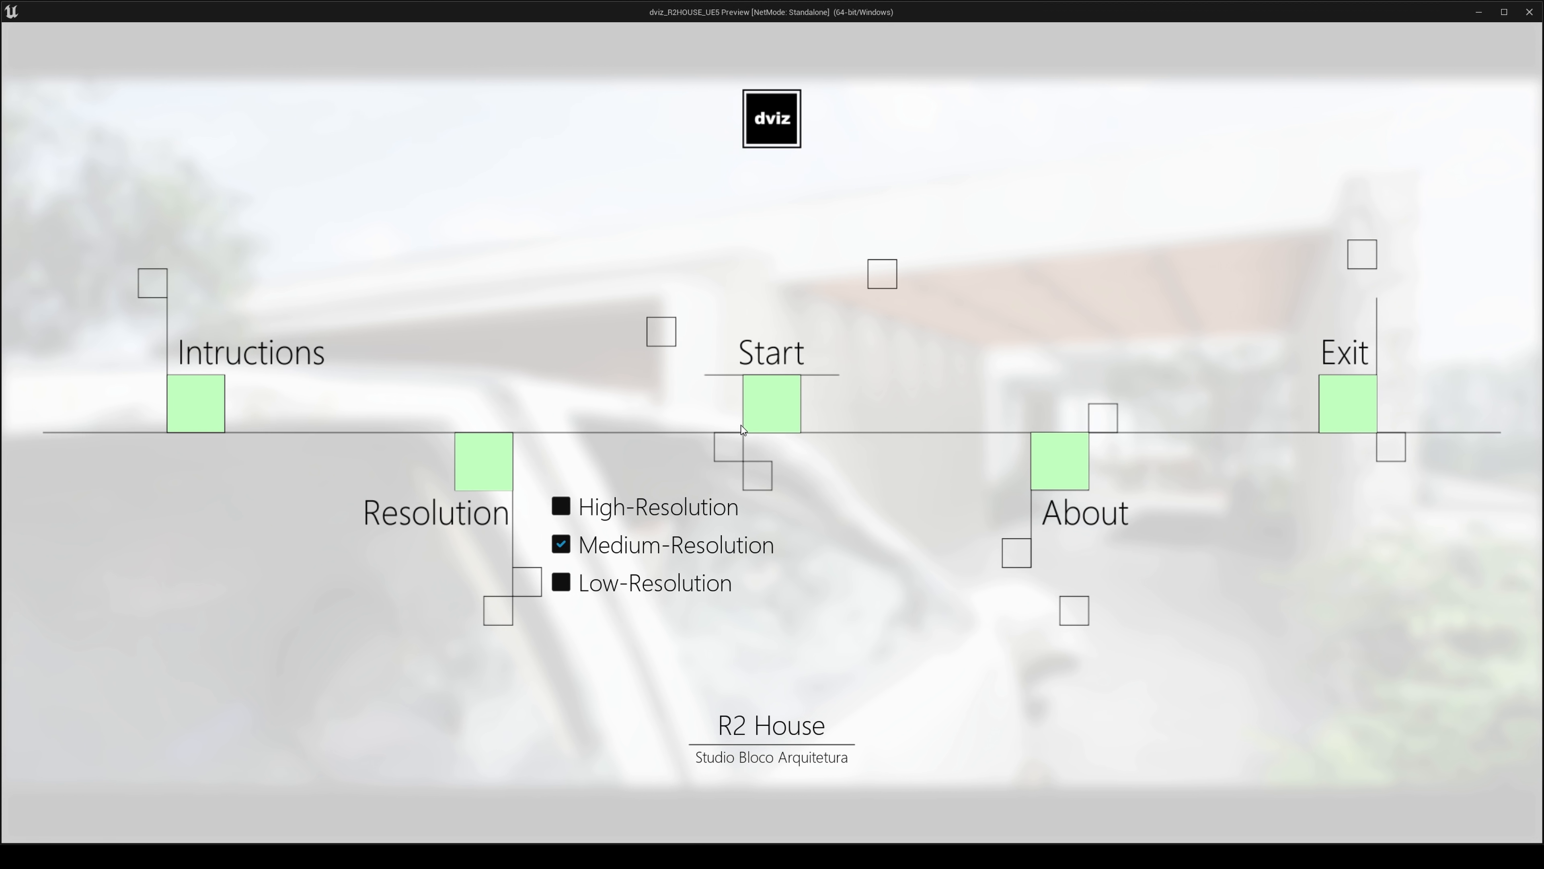
left_click(771, 402)
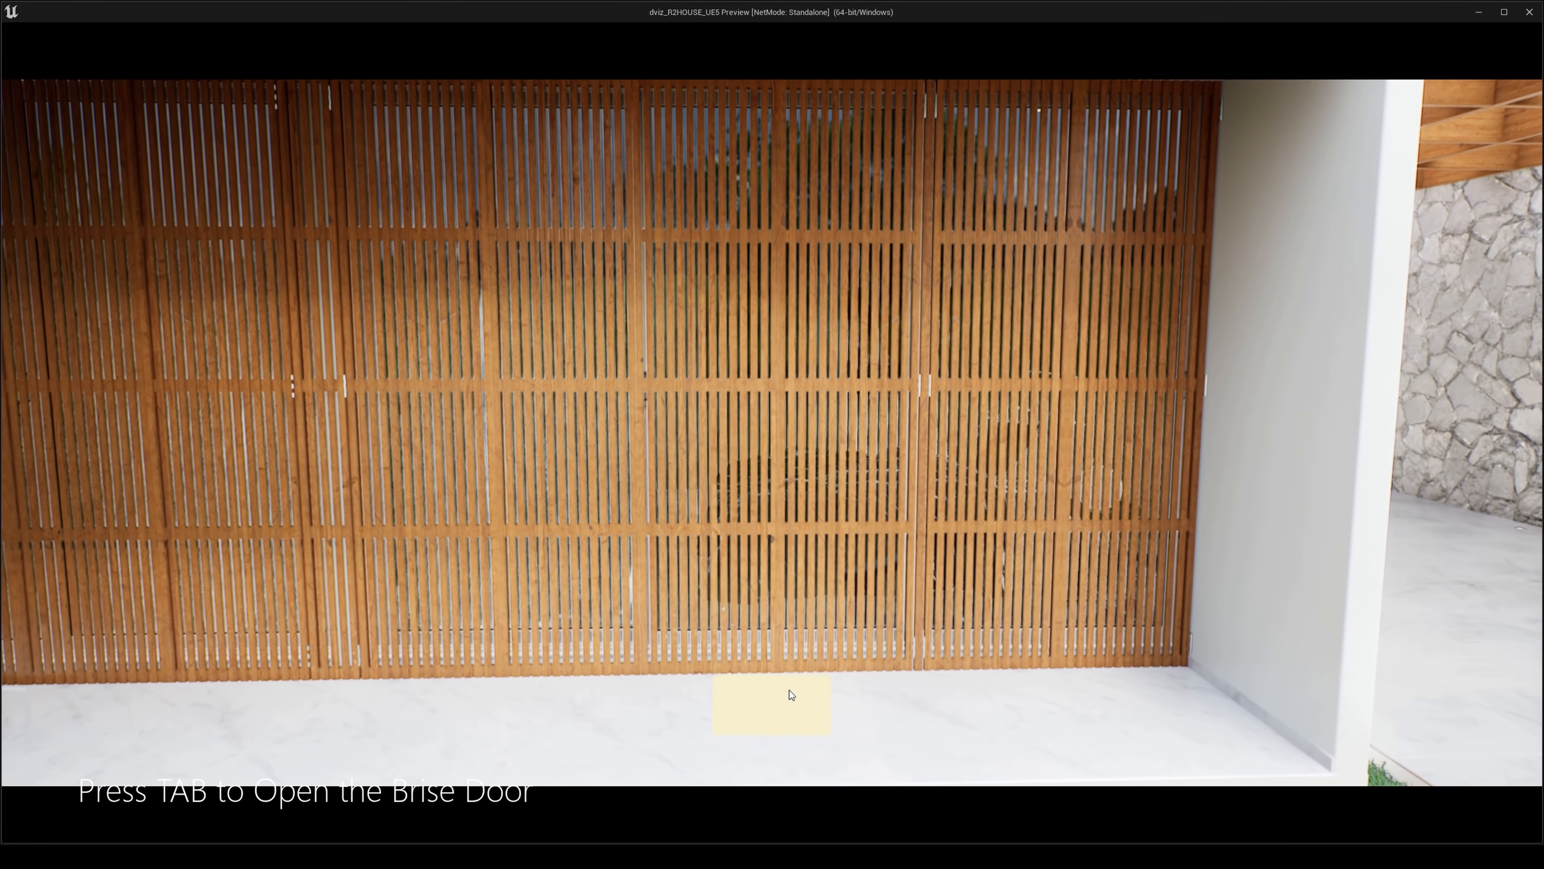
Fold open the wooden brise door with Tab and move on toward the indoor TV wall
key("Tab")
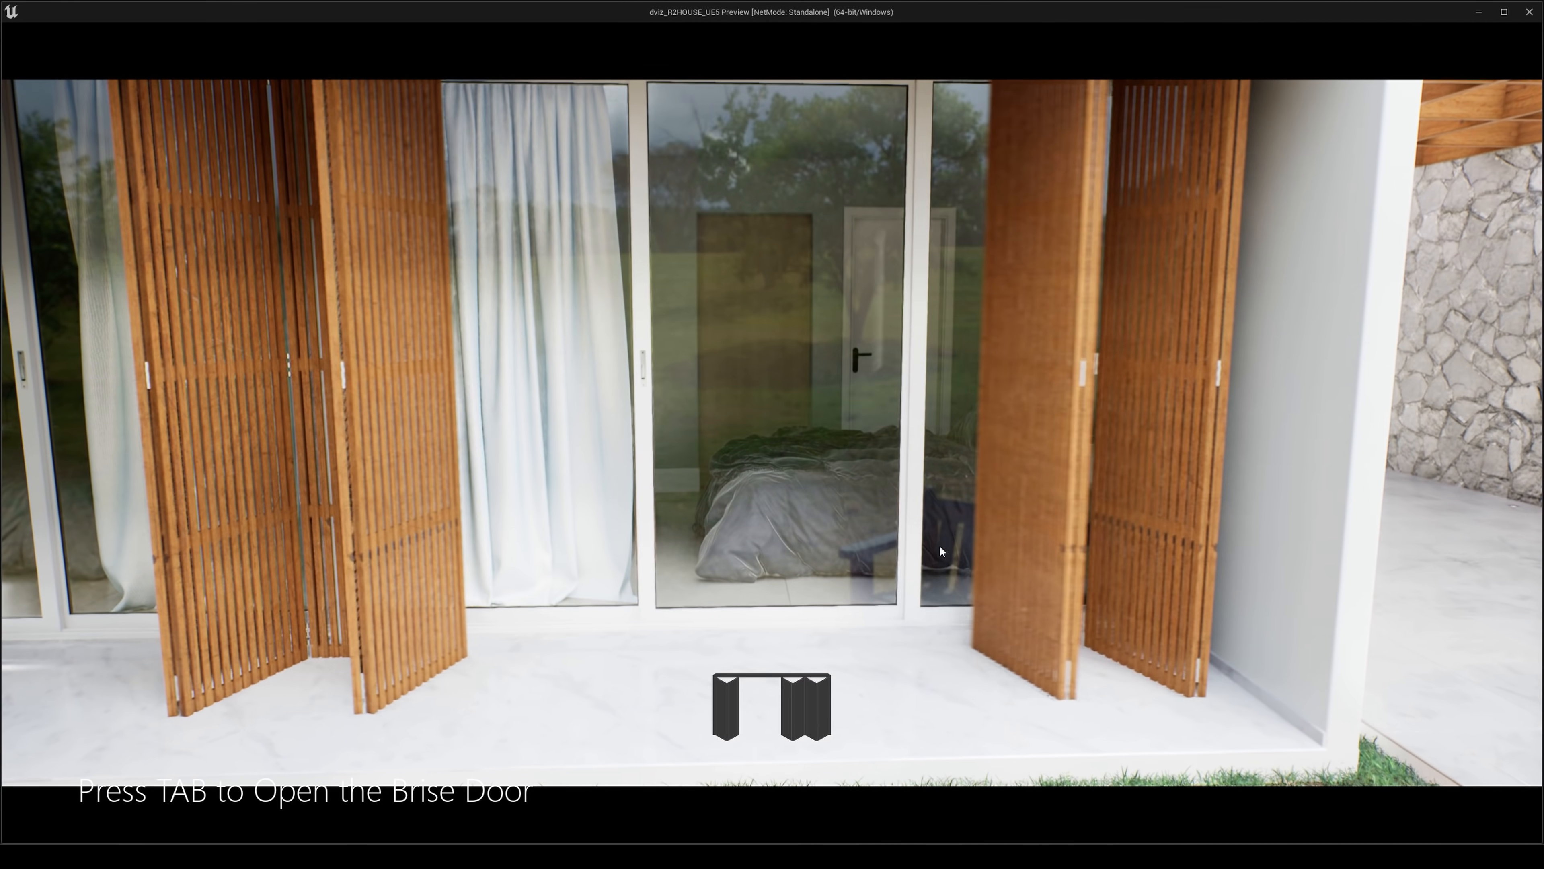
key("Tab")
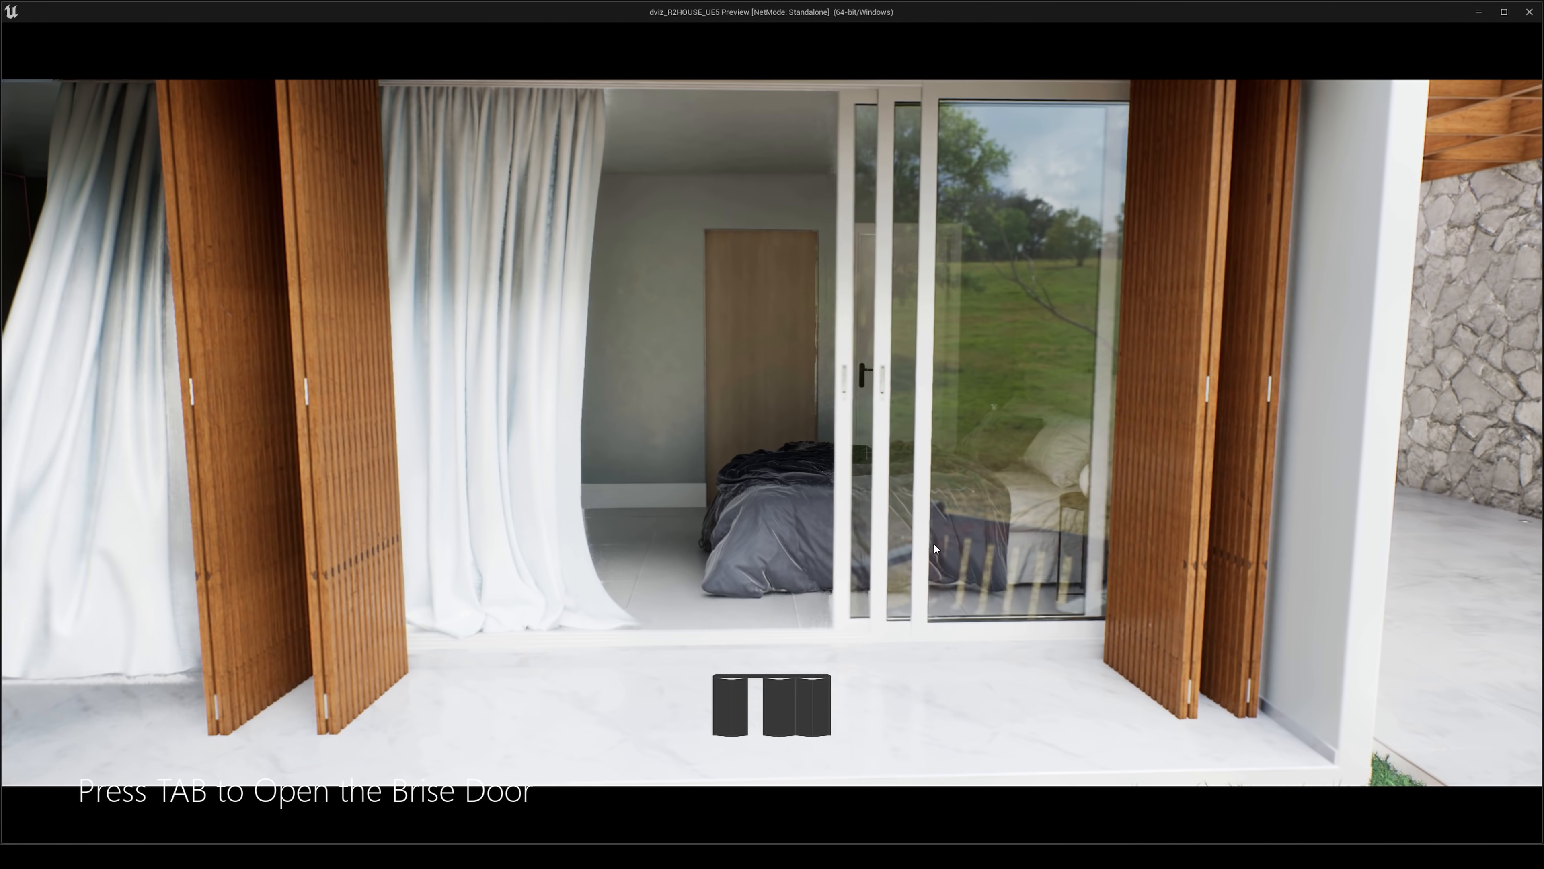
key("tab")
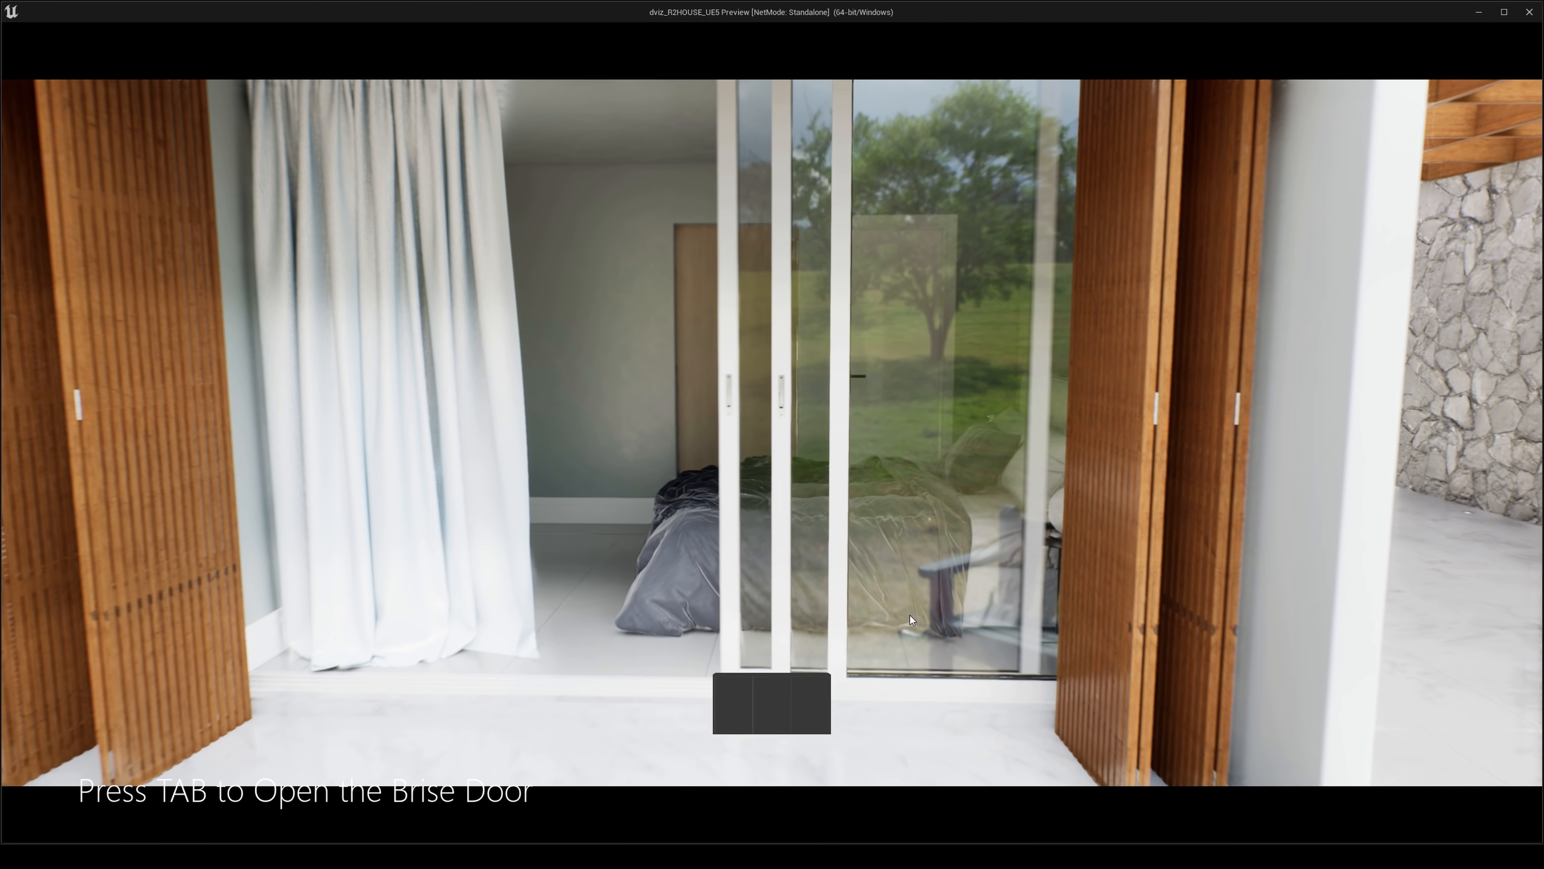
key("tab")
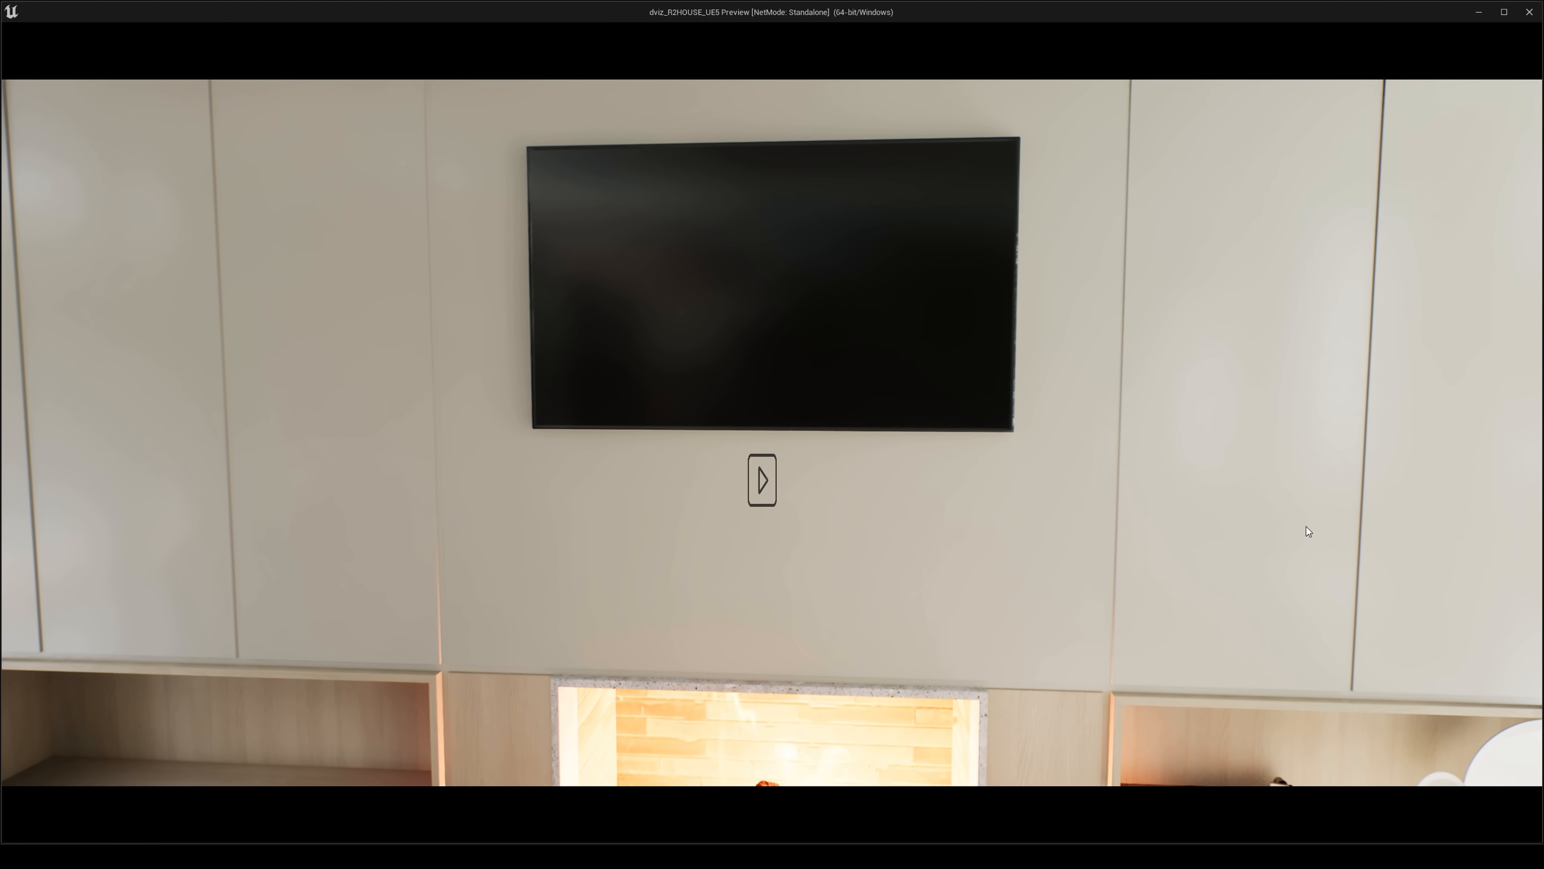
Start the ocean video playing on the living room television via its play icon
left_click(762, 480)
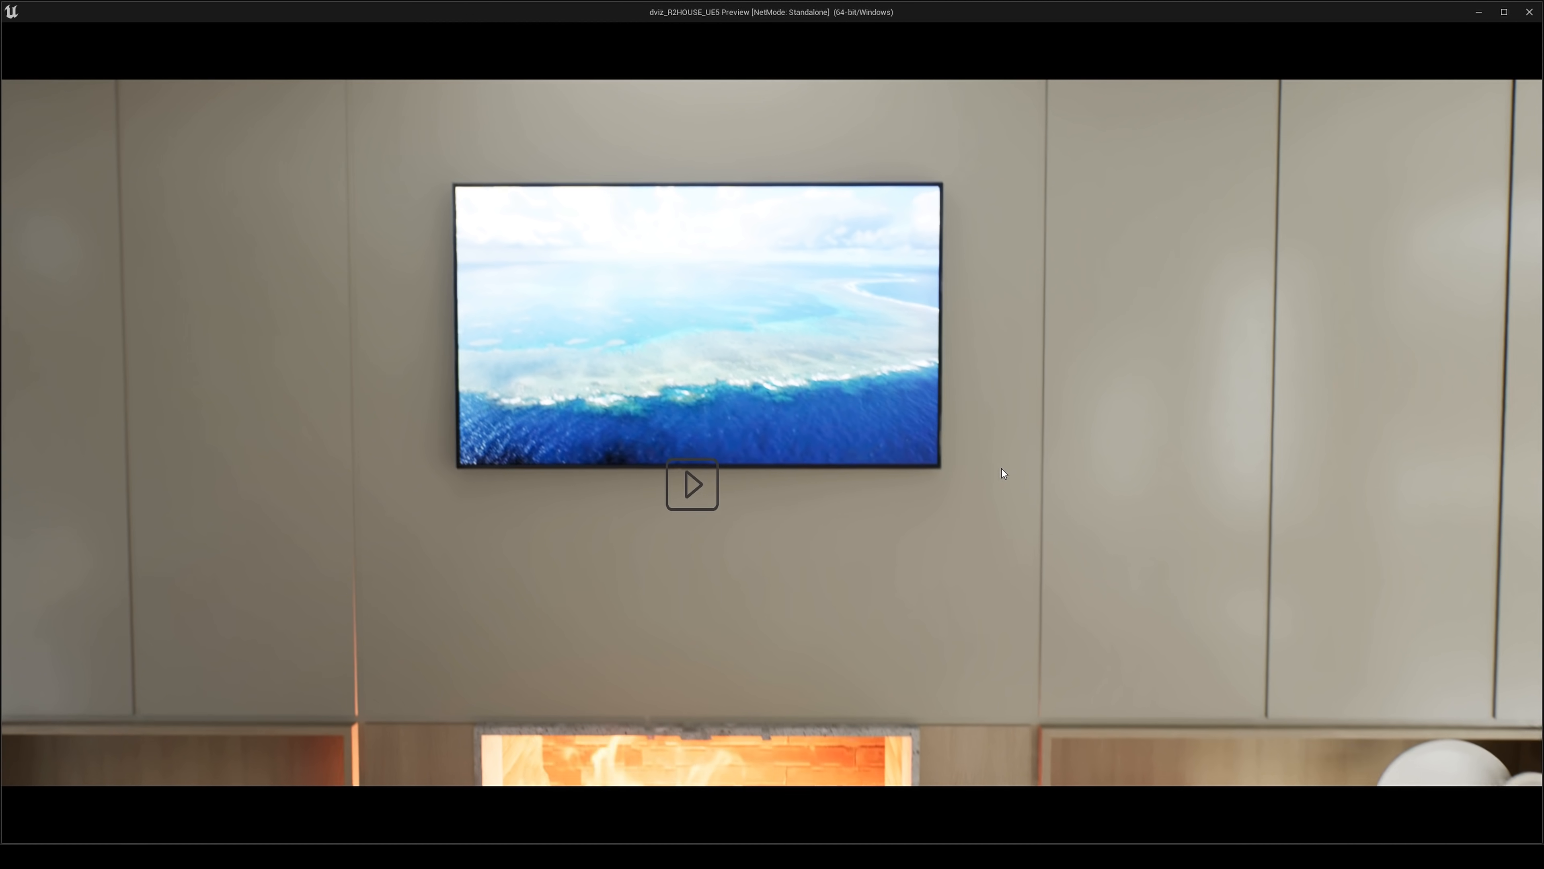
left_click(692, 483)
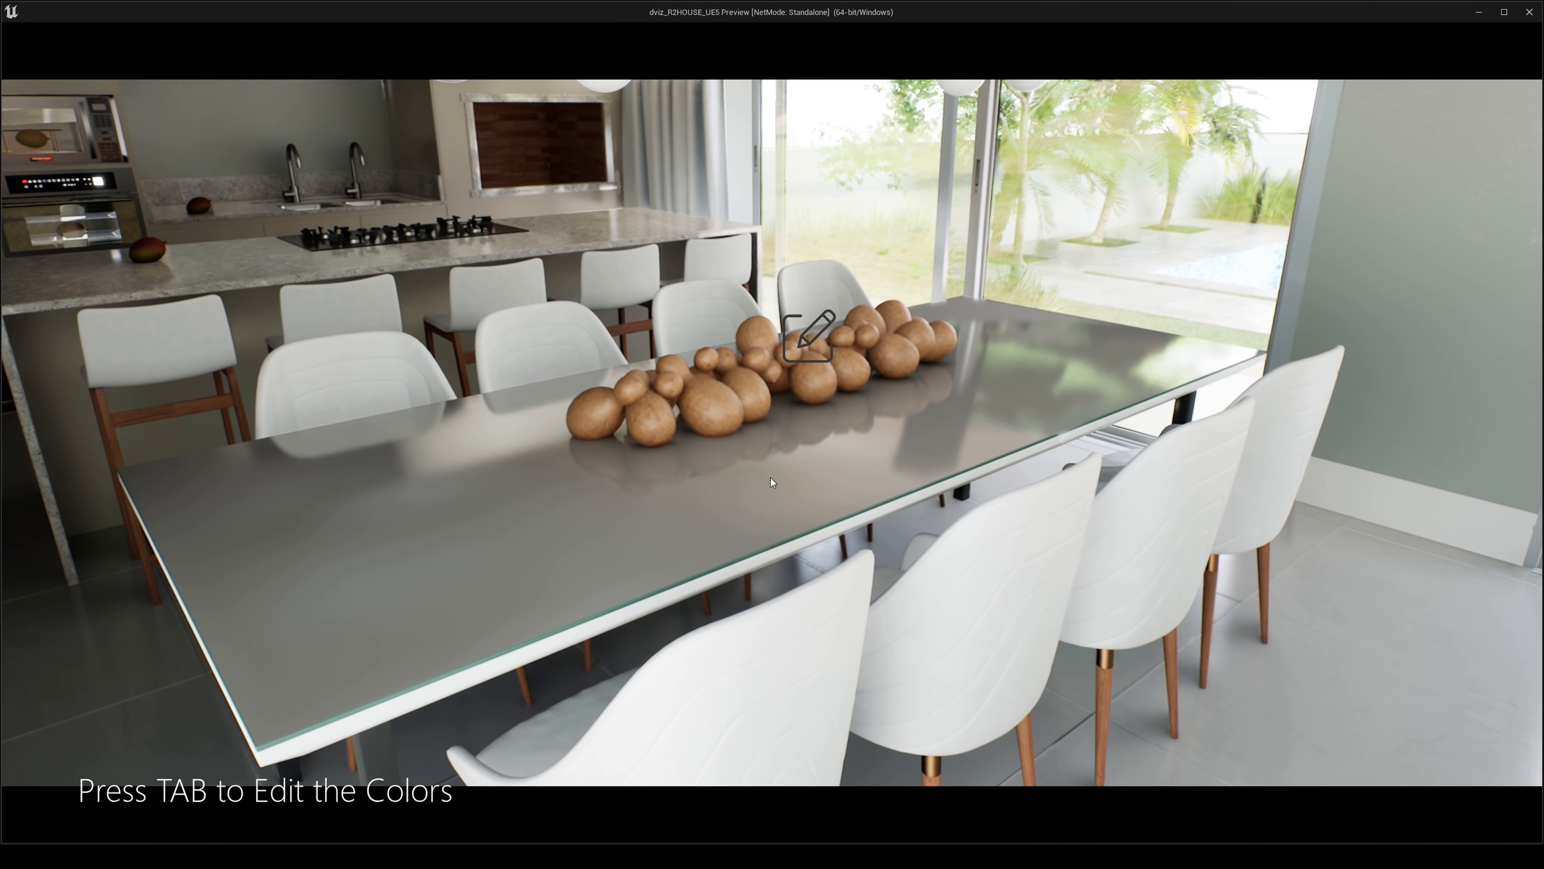
Recolour the white dining chairs to grey in the pencil colour editor and close it
left_click(807, 330)
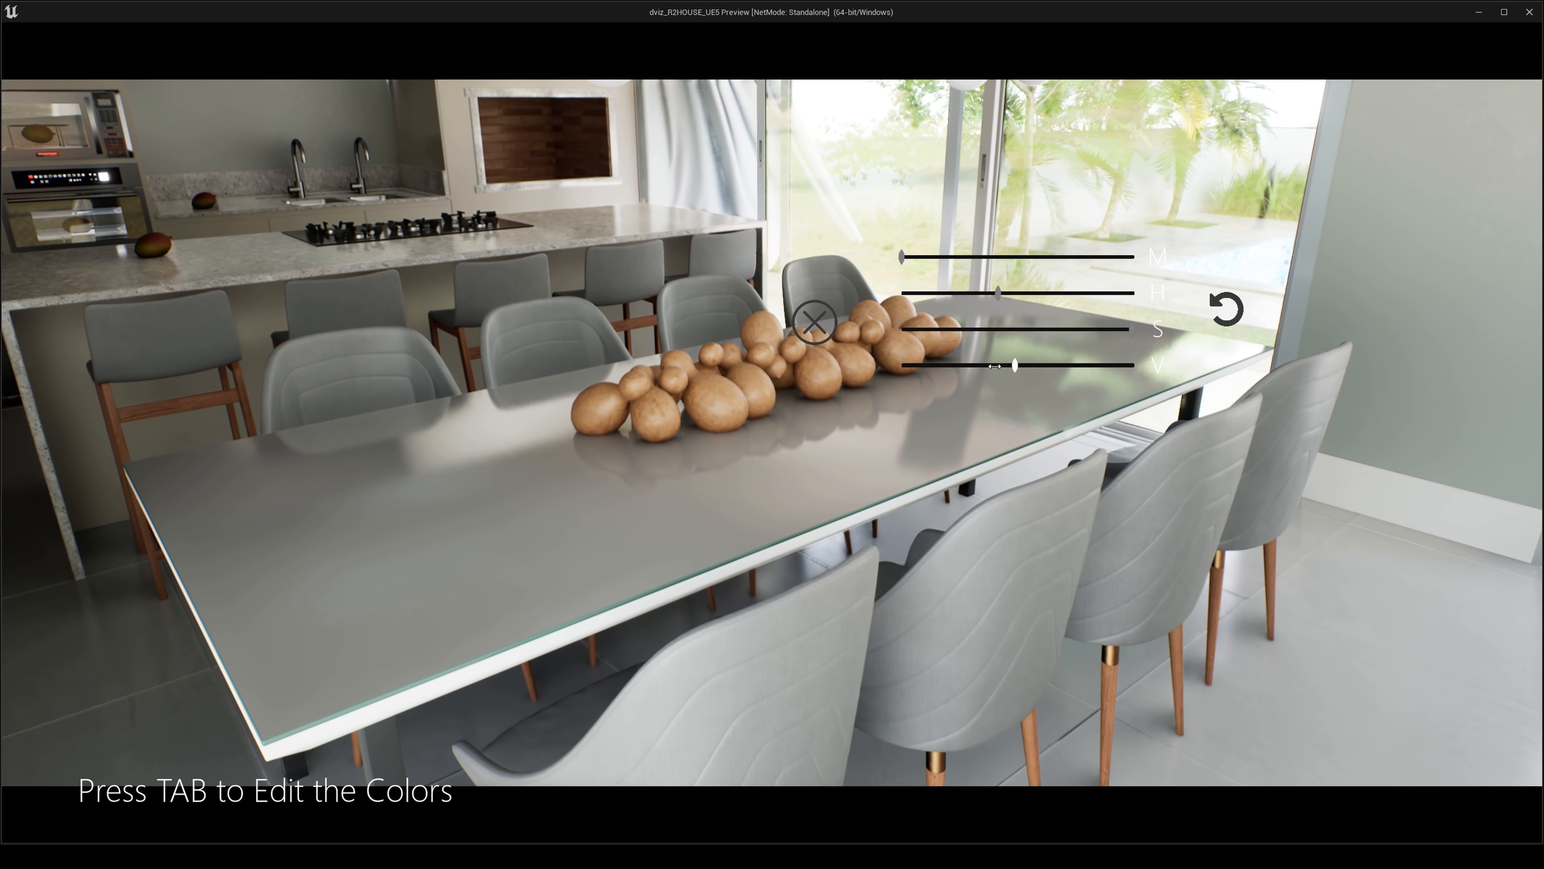
left_click(813, 321)
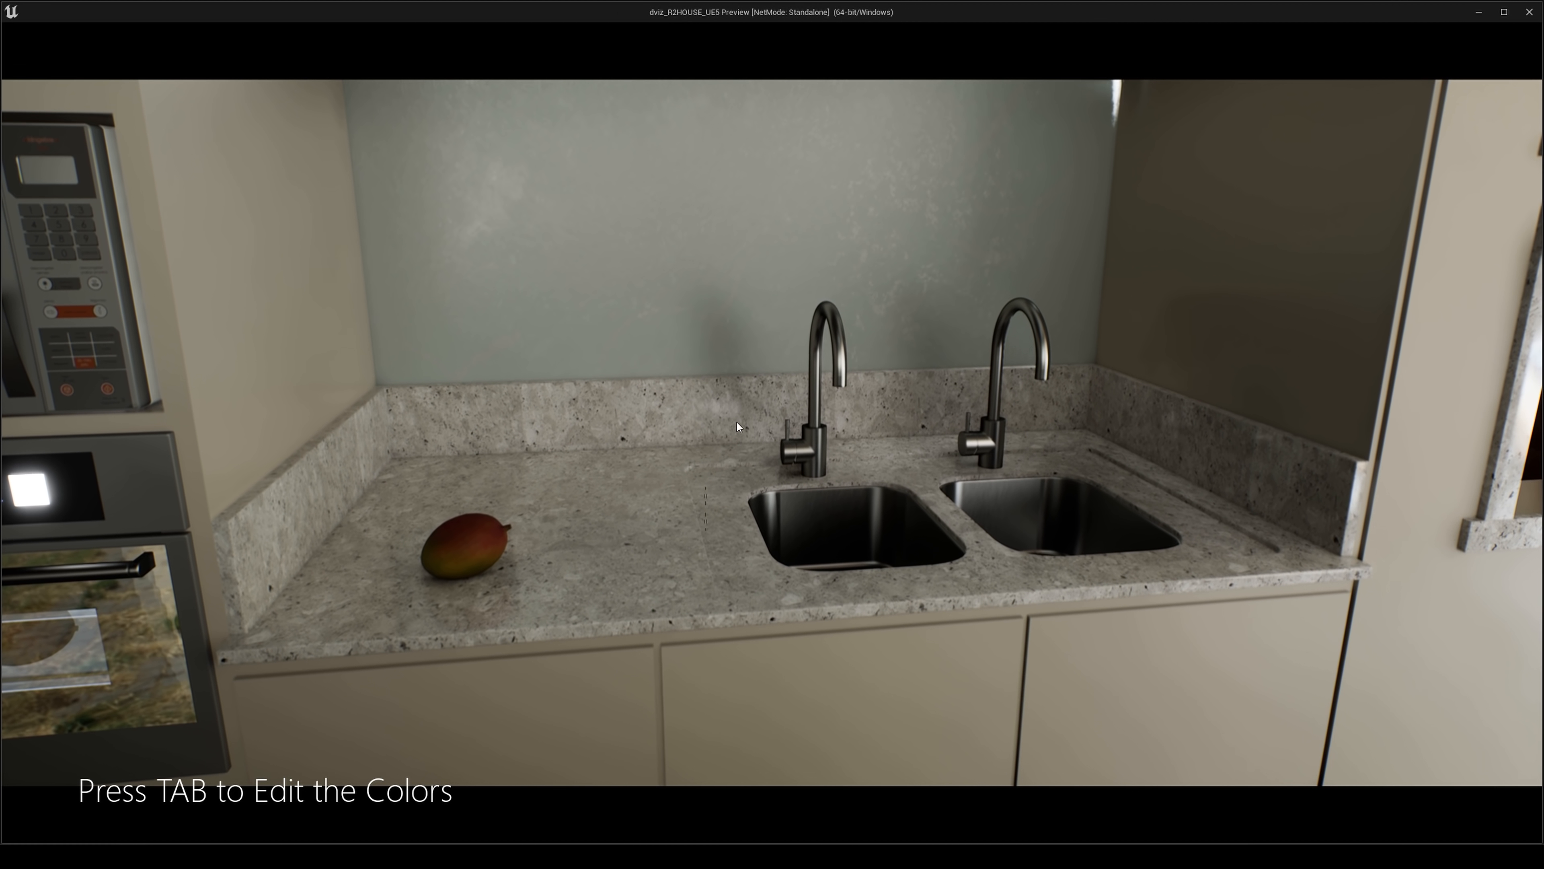
Walk to the kitchen sink with the granite countertop and mango
key("tab")
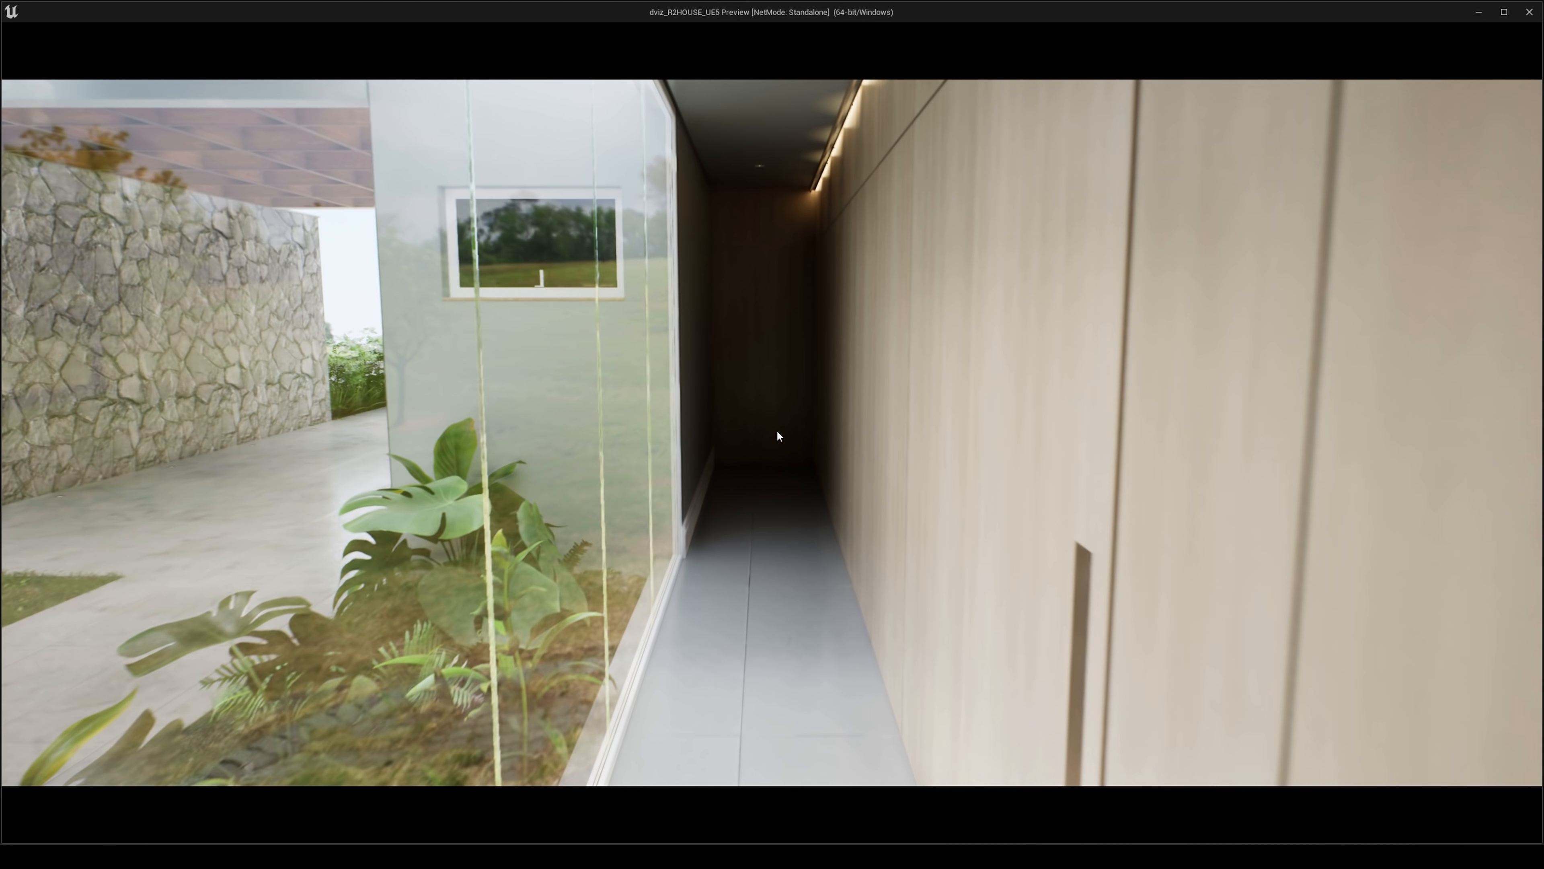
mouse_move(733, 443)
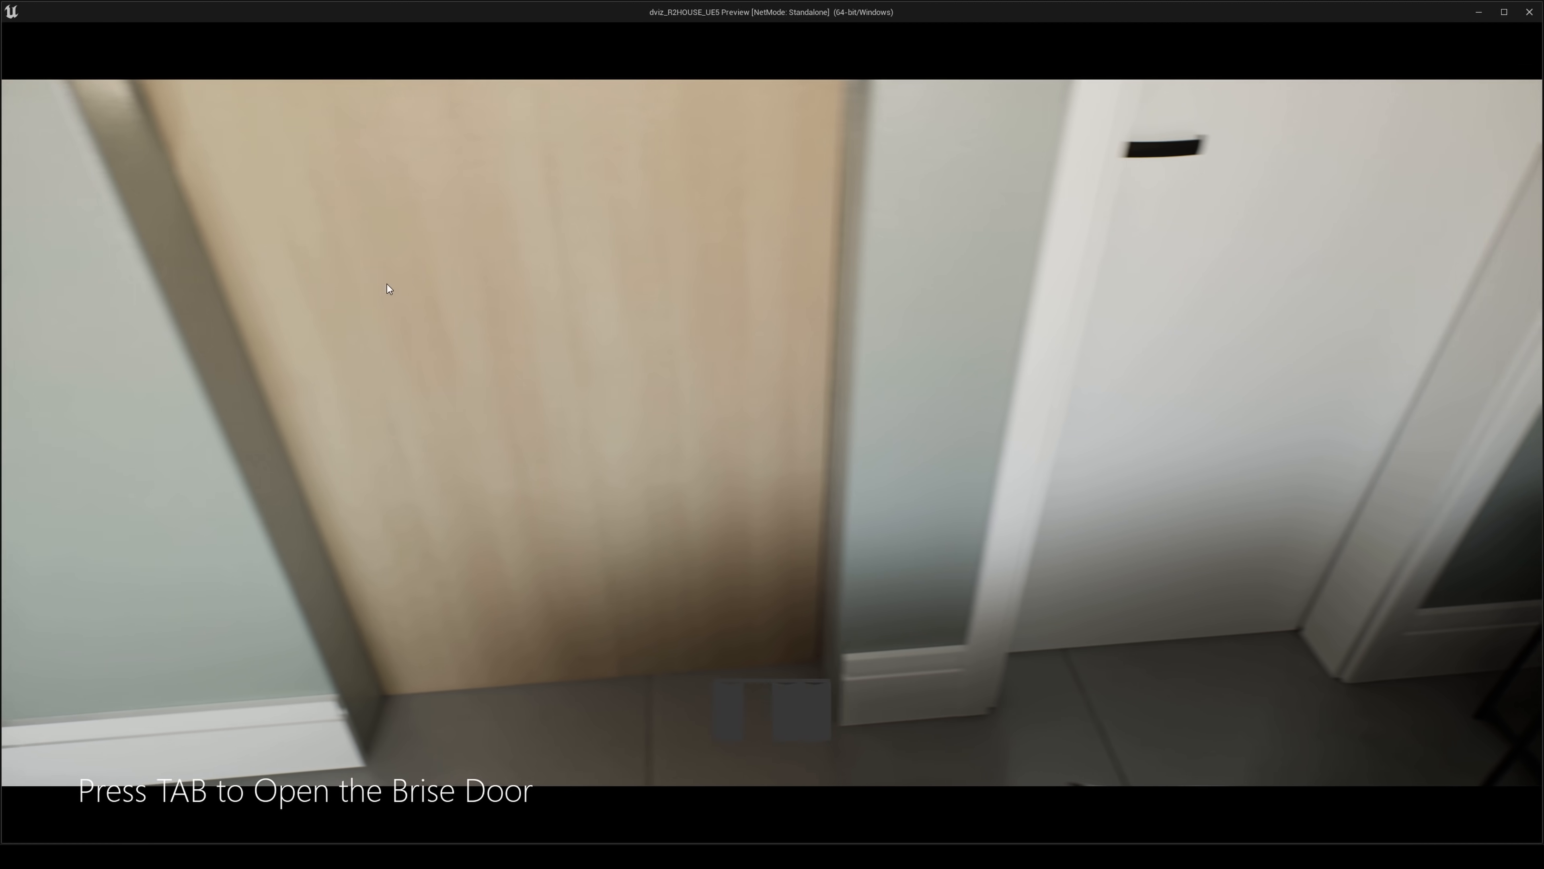
Use Tab at the Brise door prompt before ending the standalone Play session
key("Tab")
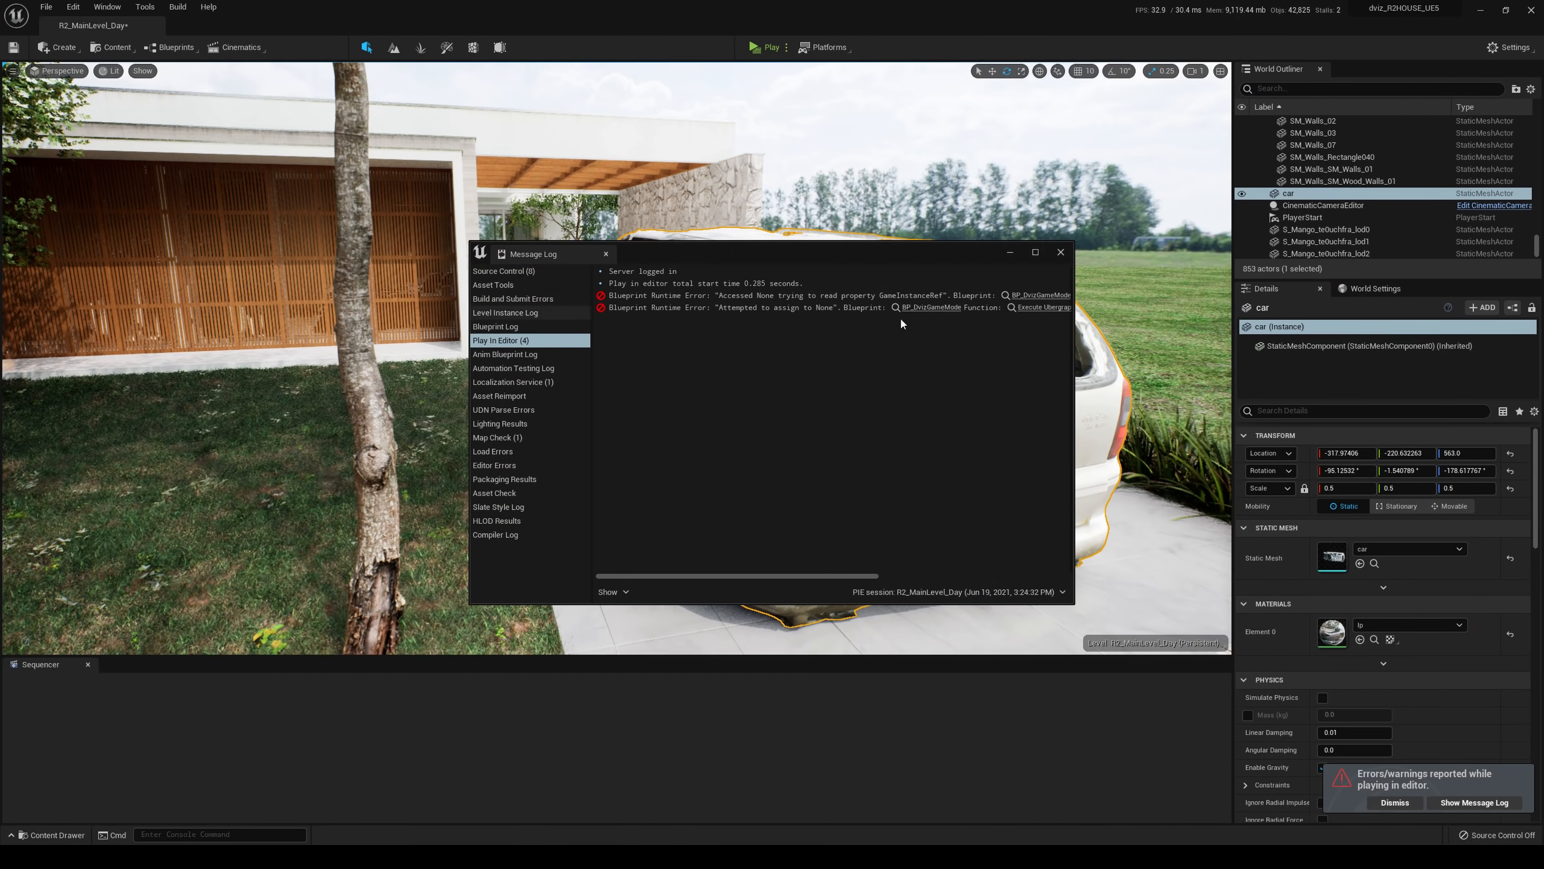
Dismiss the message log and select the 'car' actor in the World Outliner
left_click(1061, 252)
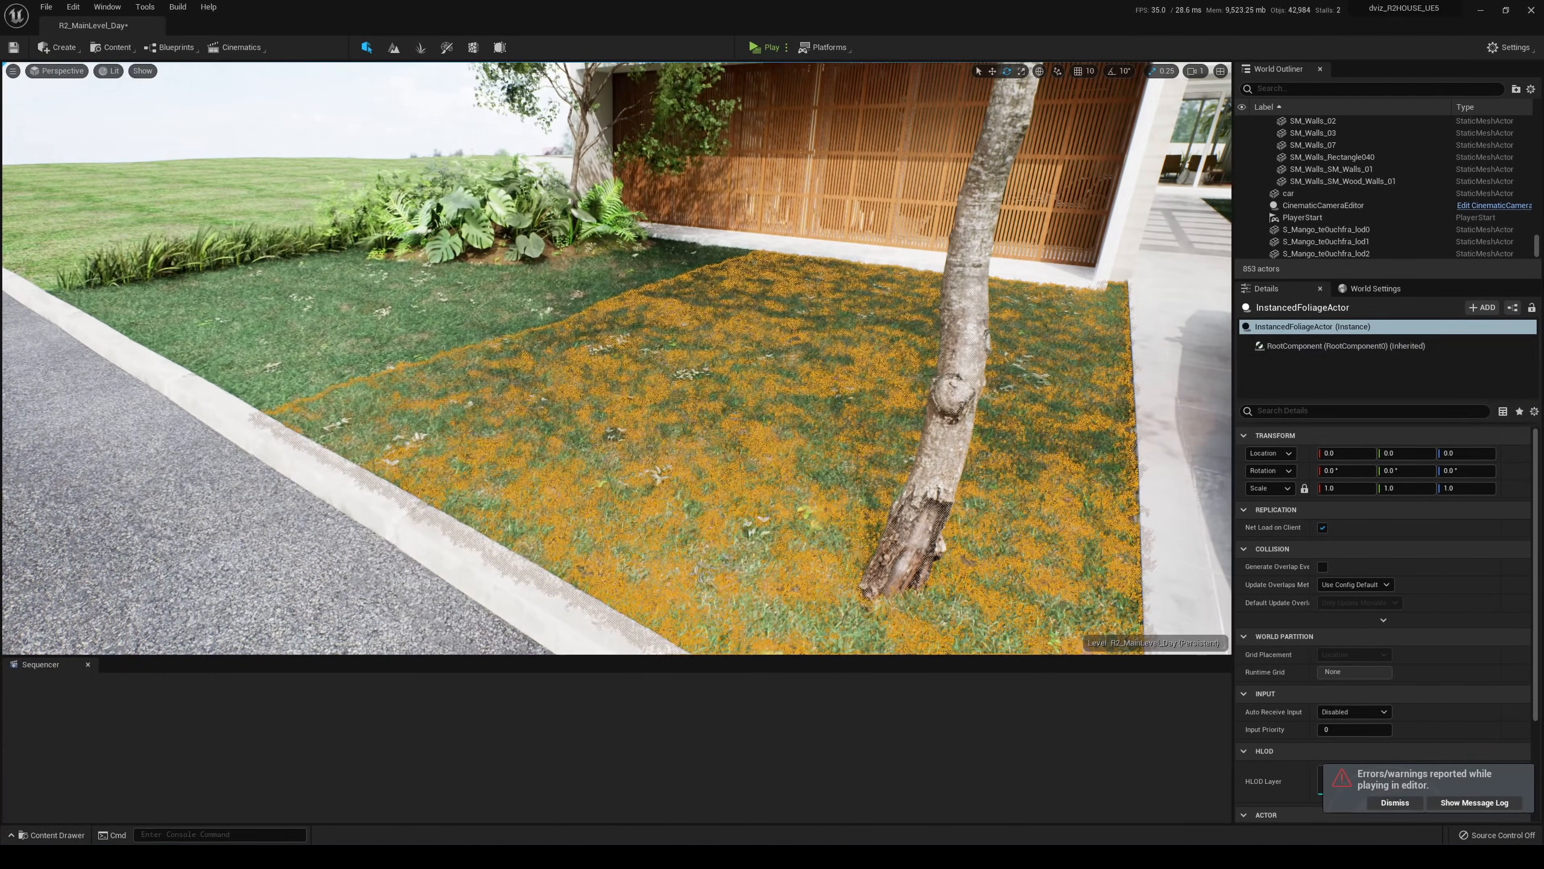
scroll("down", 3)
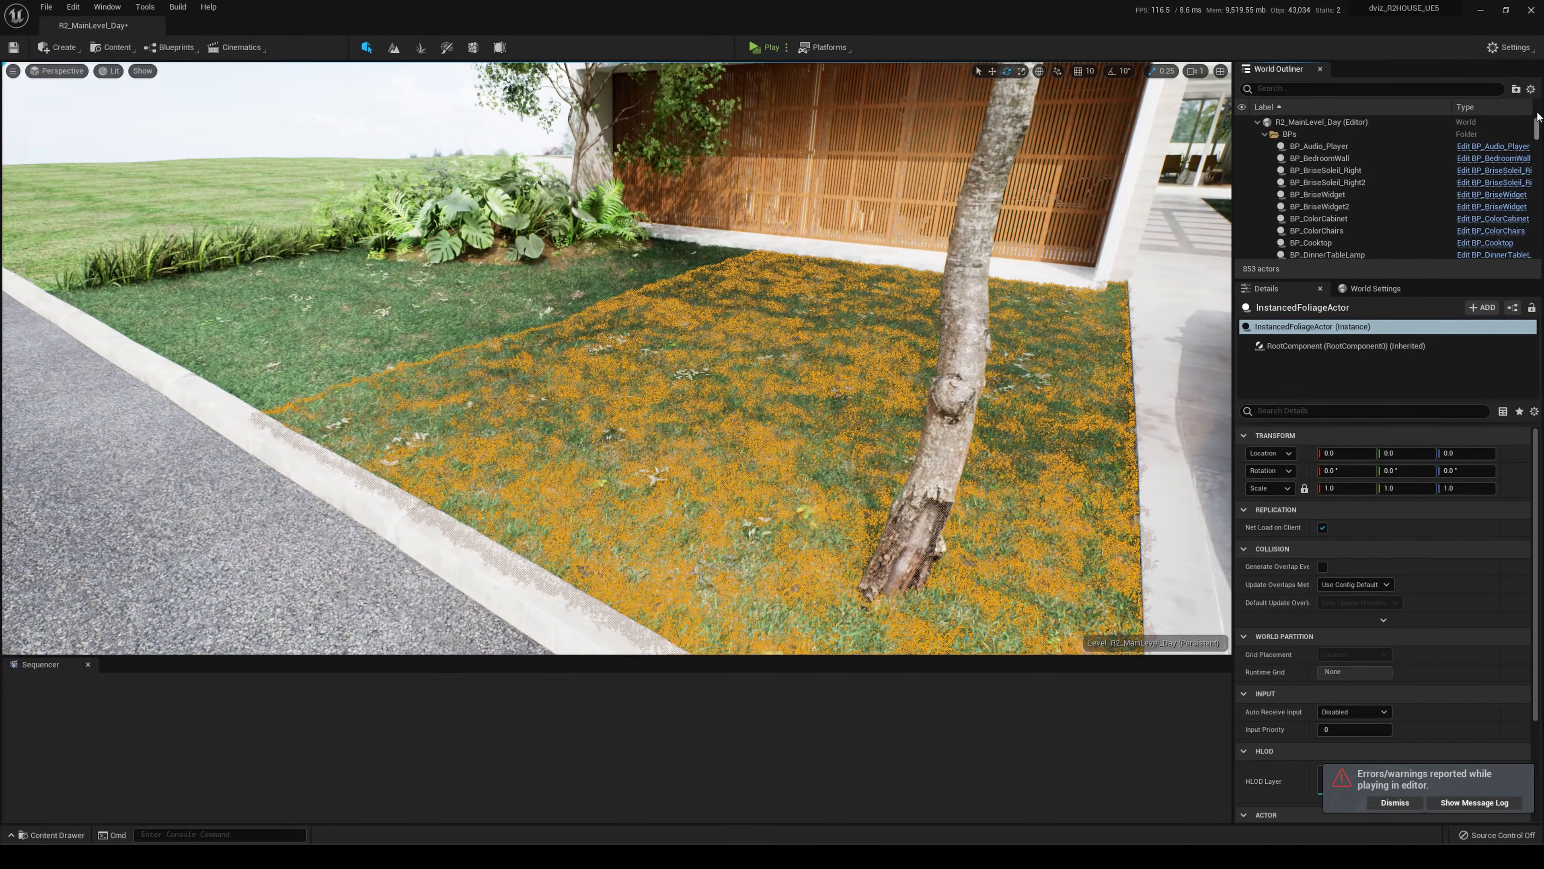
left_click(1395, 802)
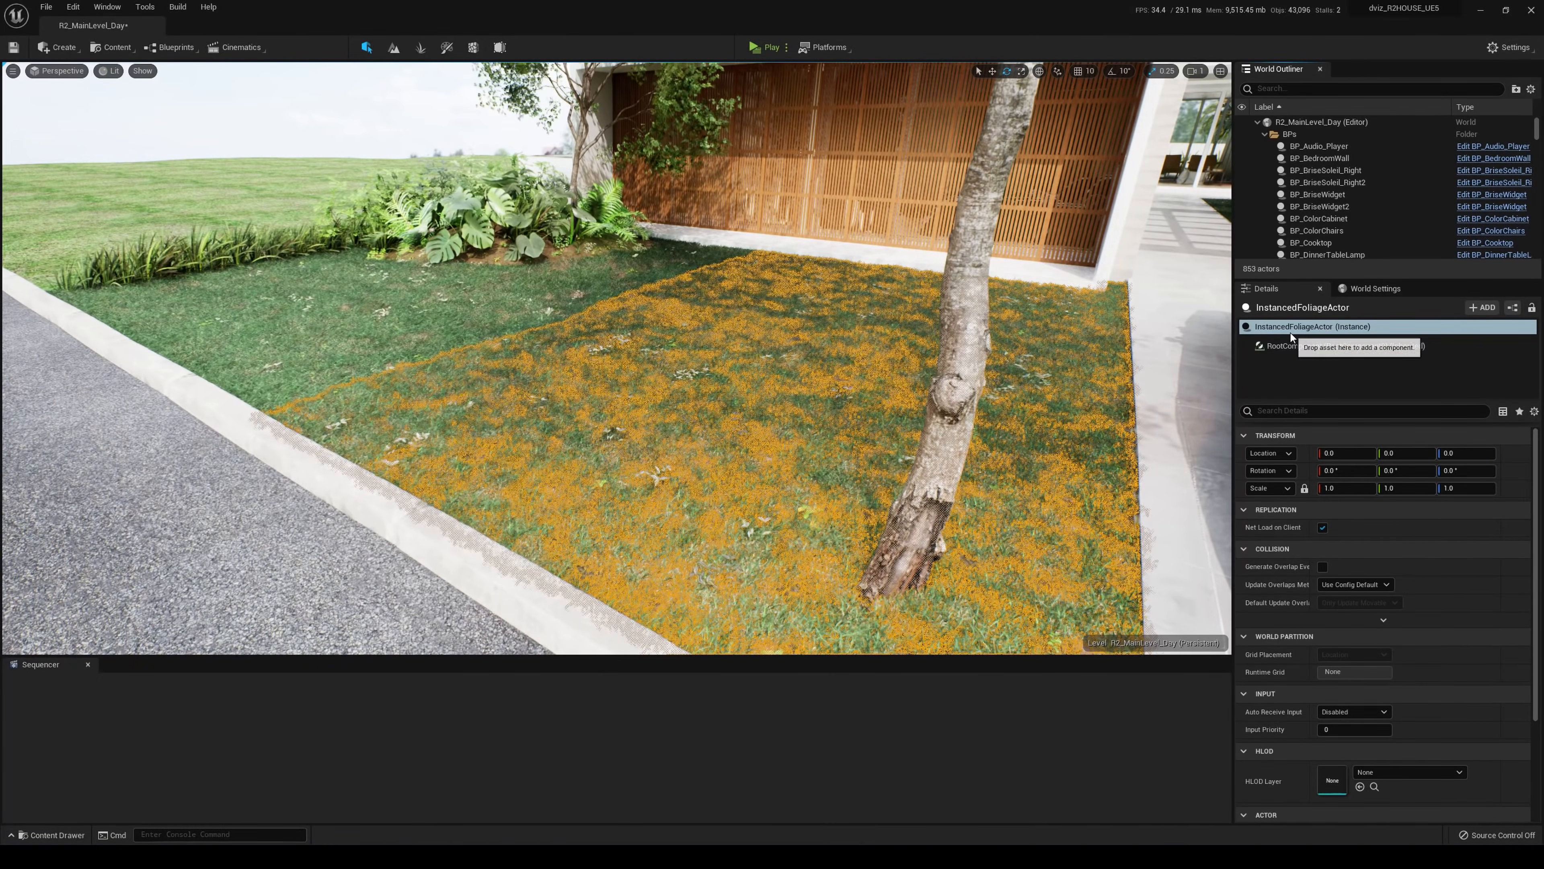
left_click(1287, 193)
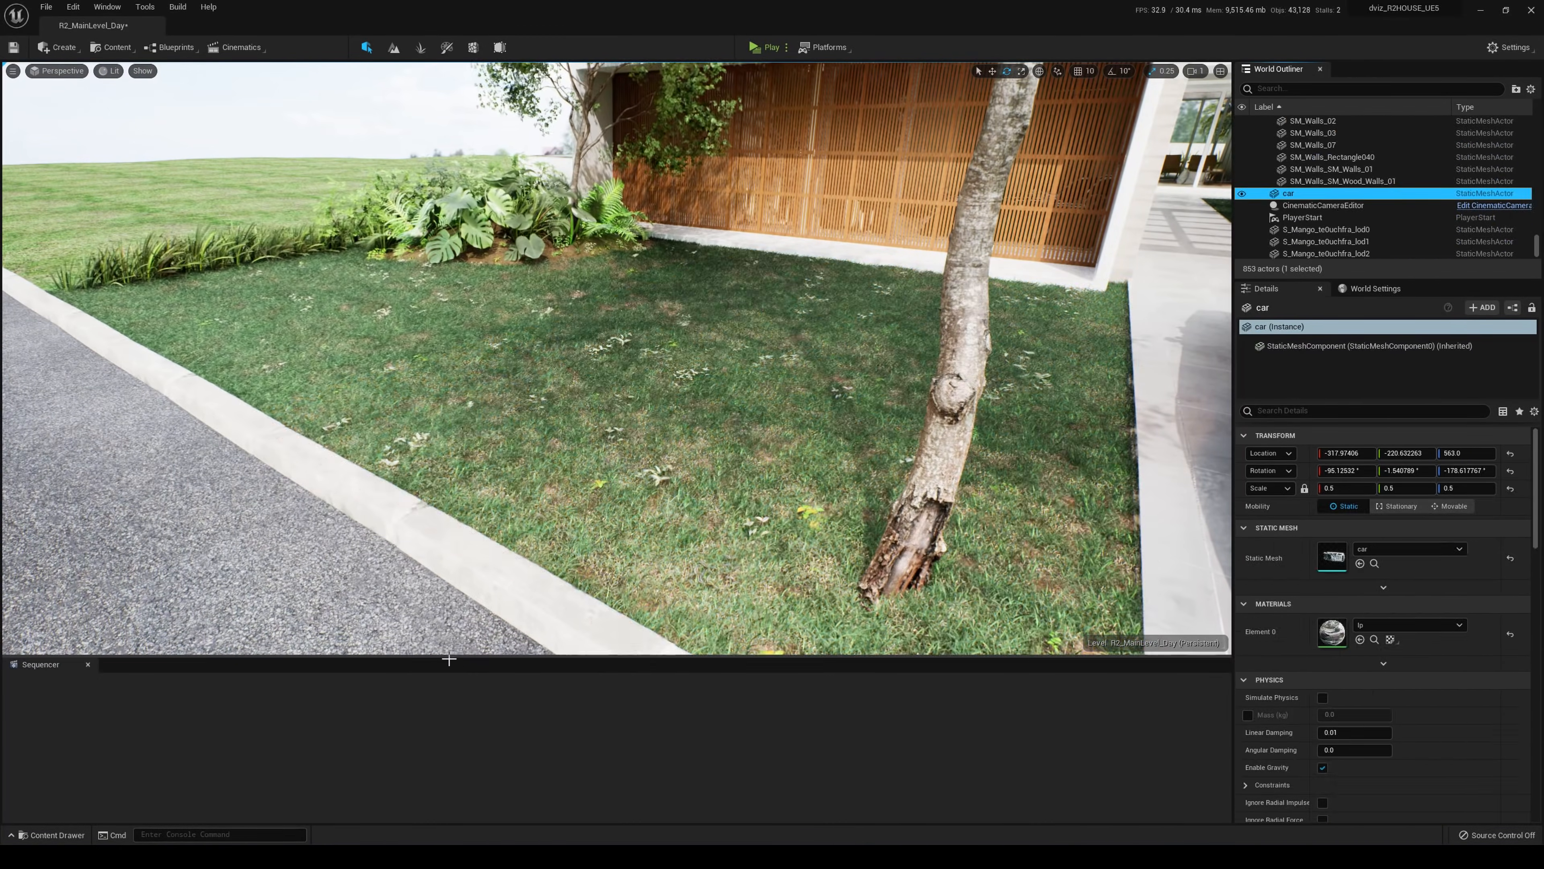
Search 'grass' in the DVIZ_R2HOUSE content folder and open the M_Grass material graph
left_click(54, 834)
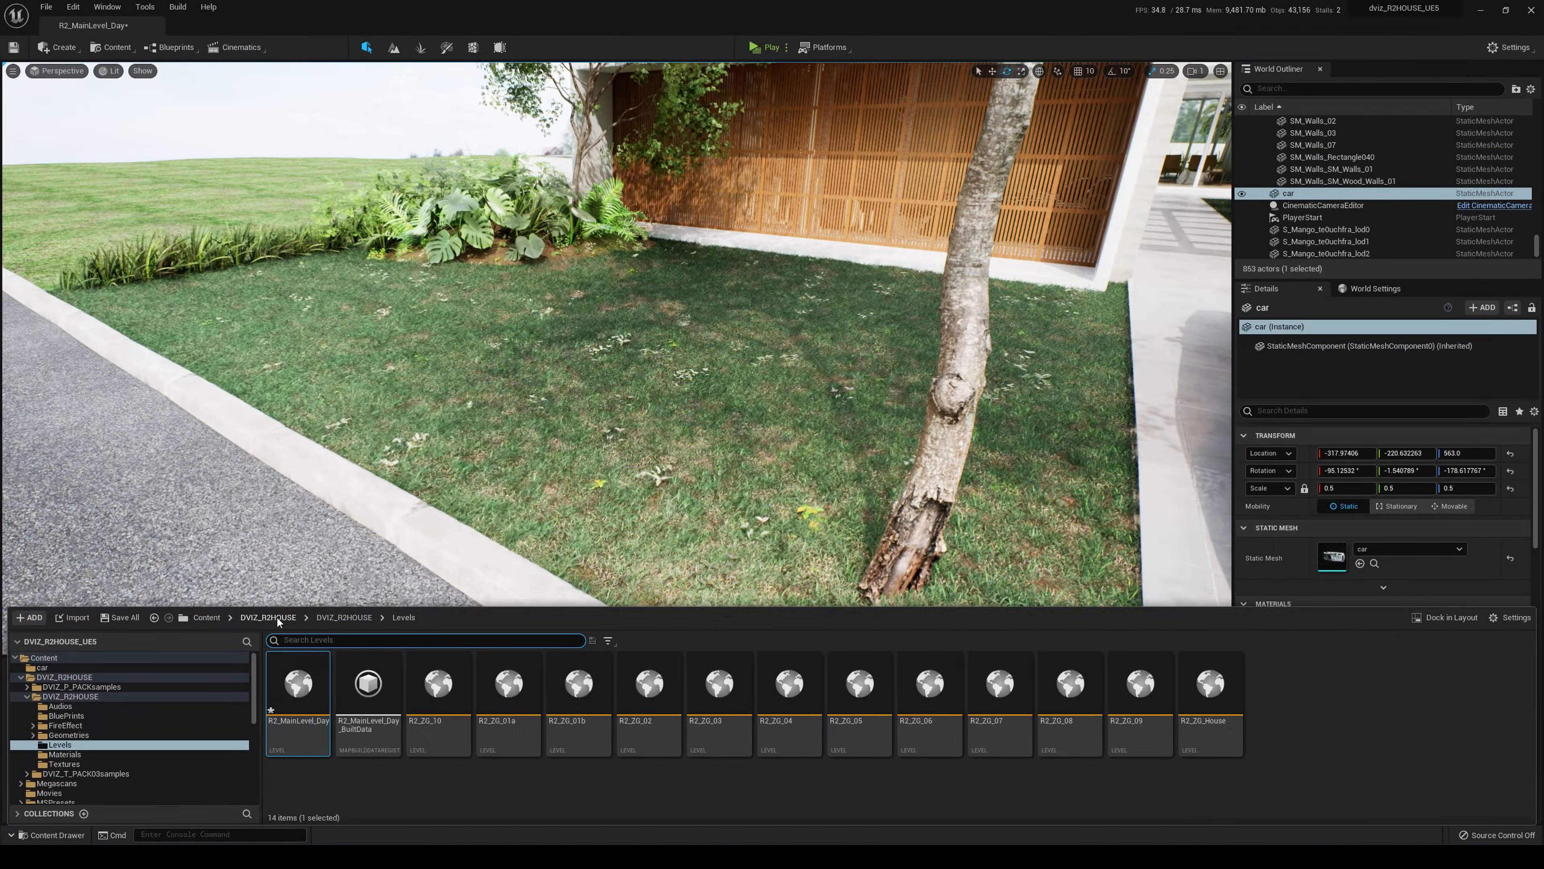
left_click(267, 618)
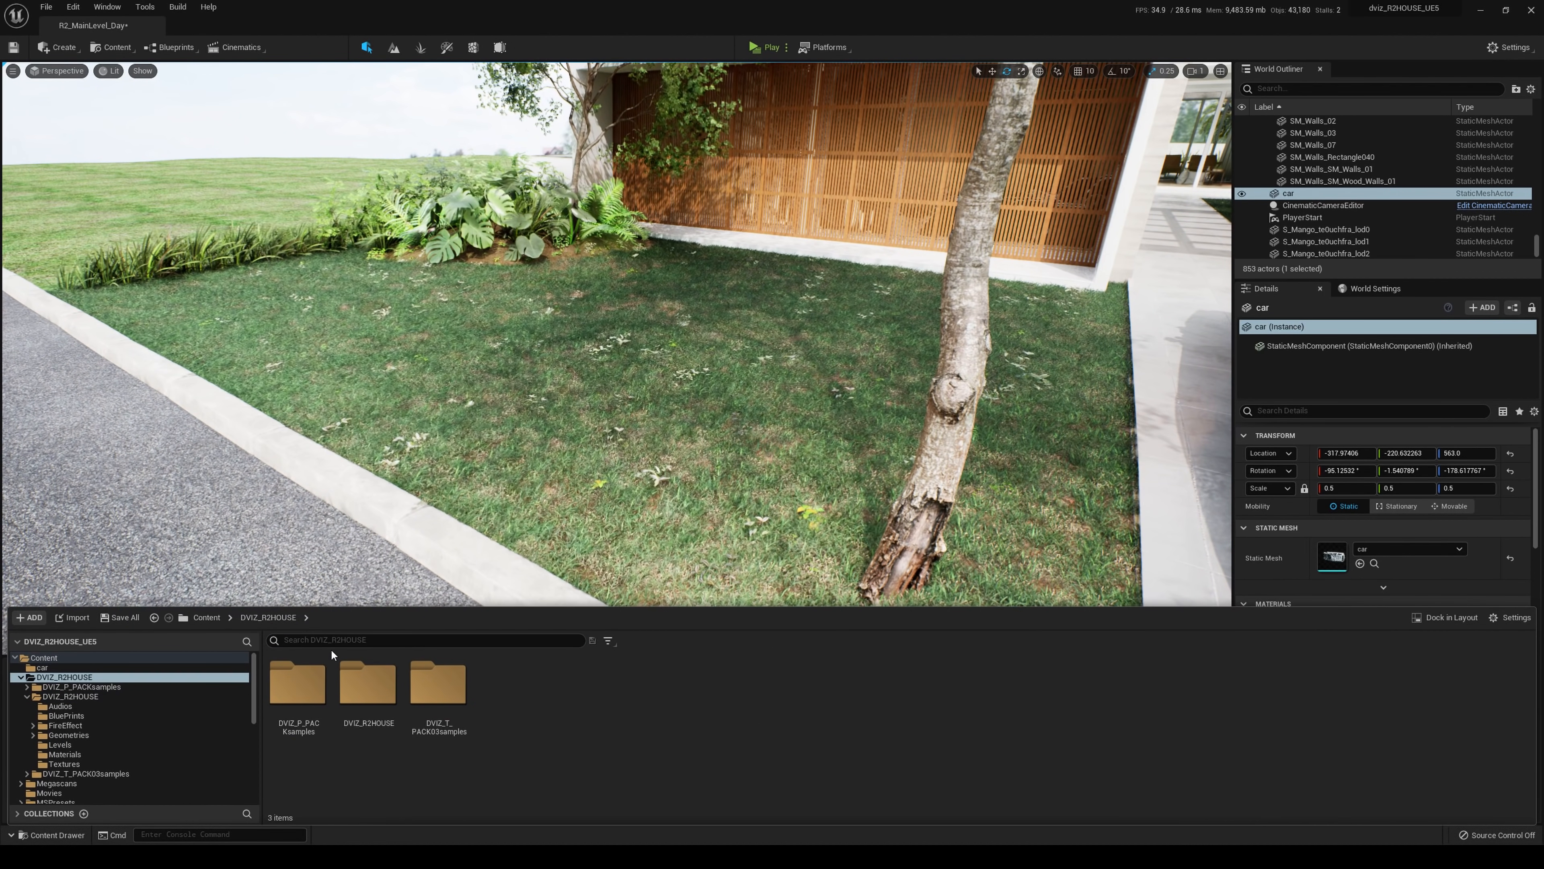
type("garss")
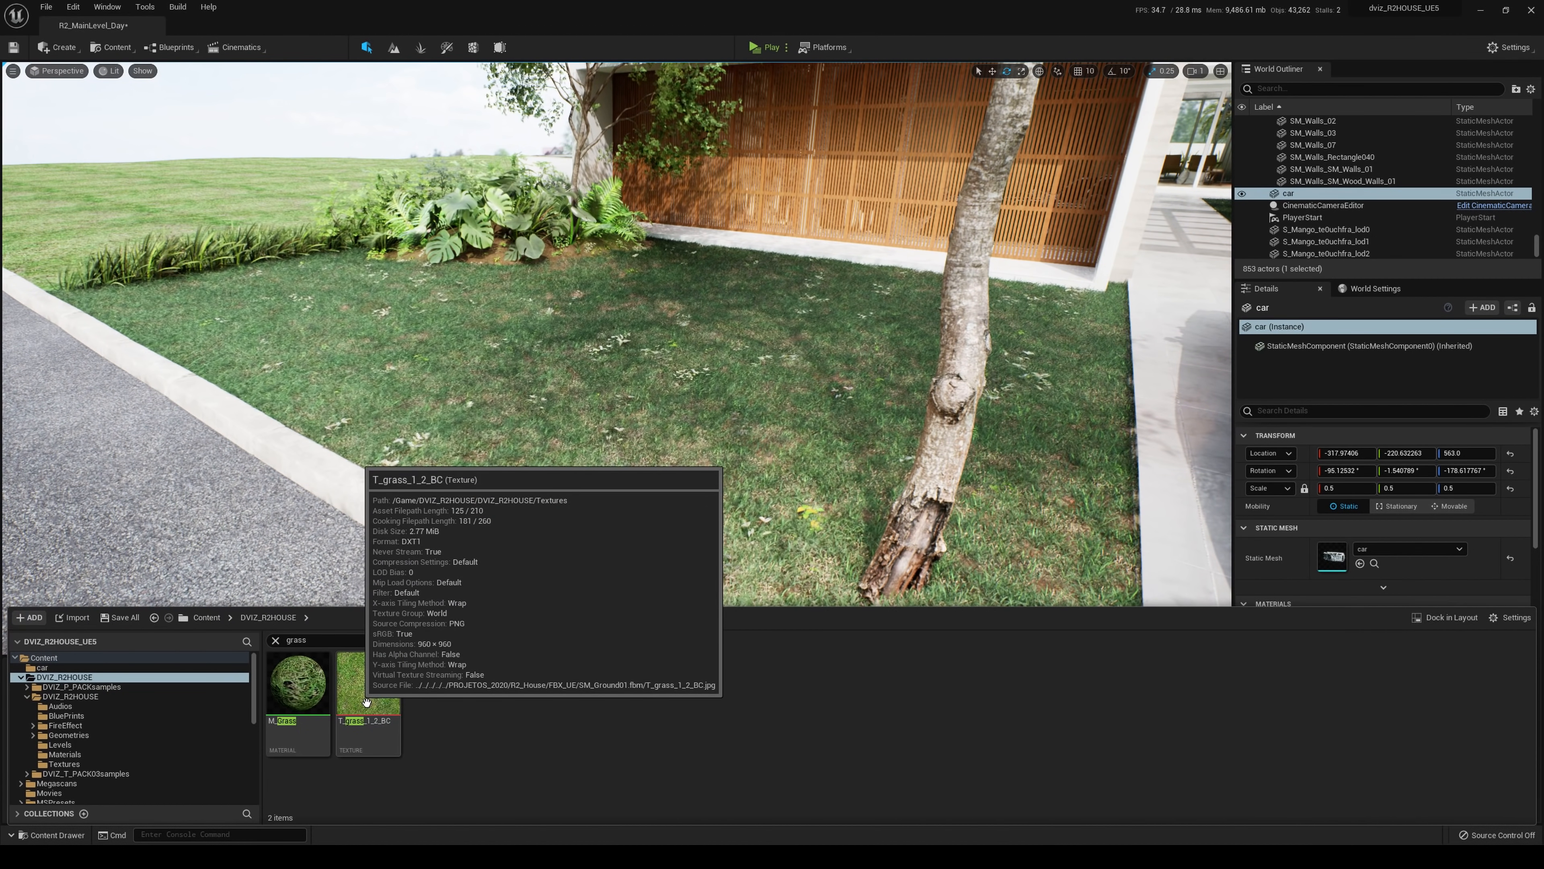
mouse_move(297, 679)
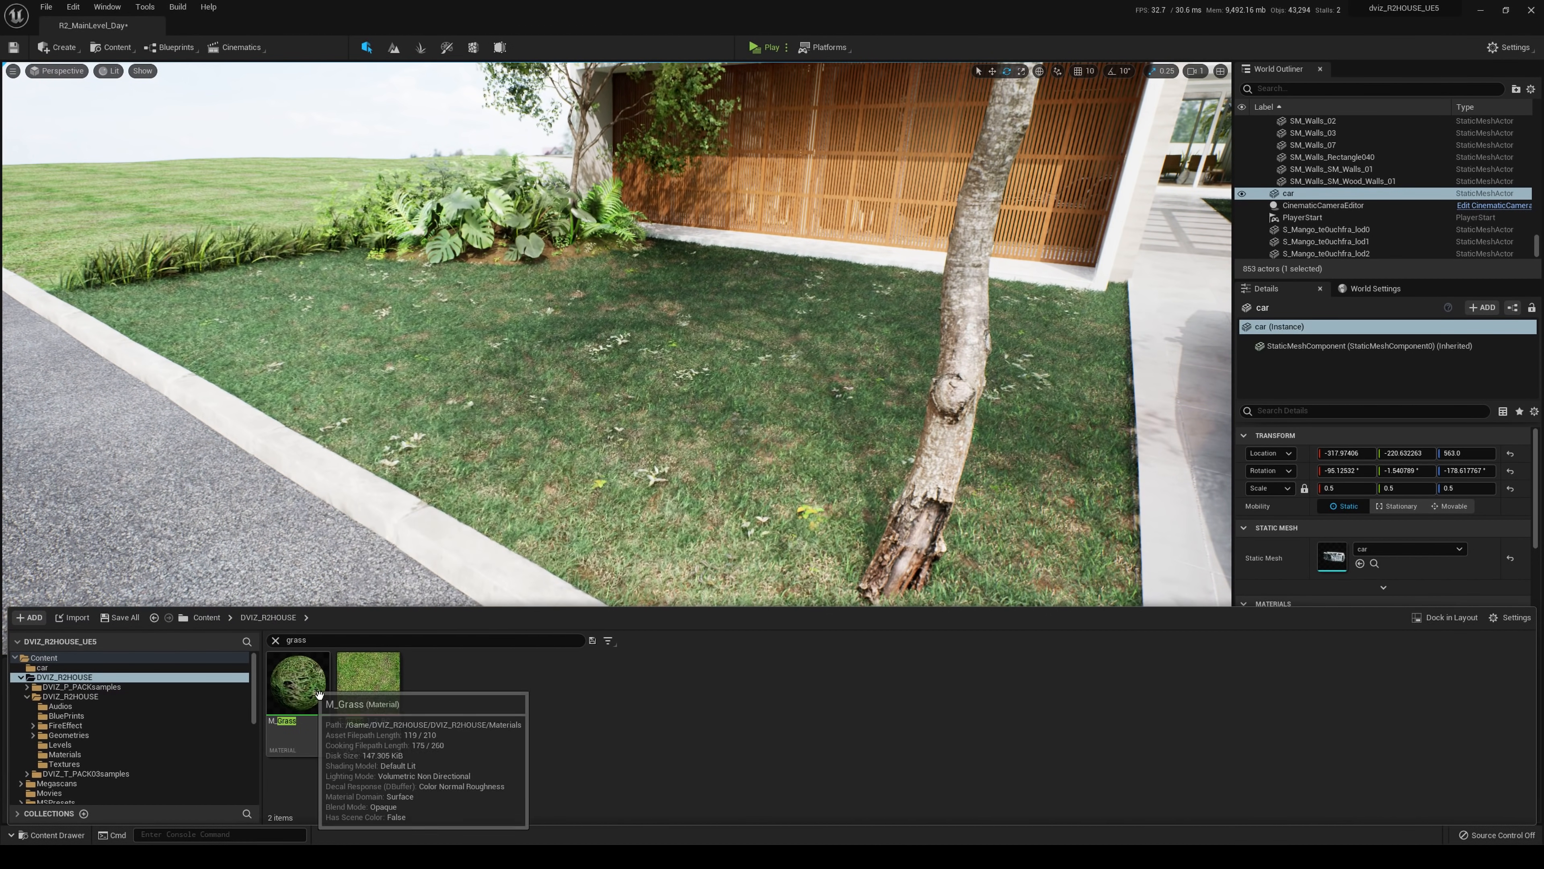
double_click(296, 675)
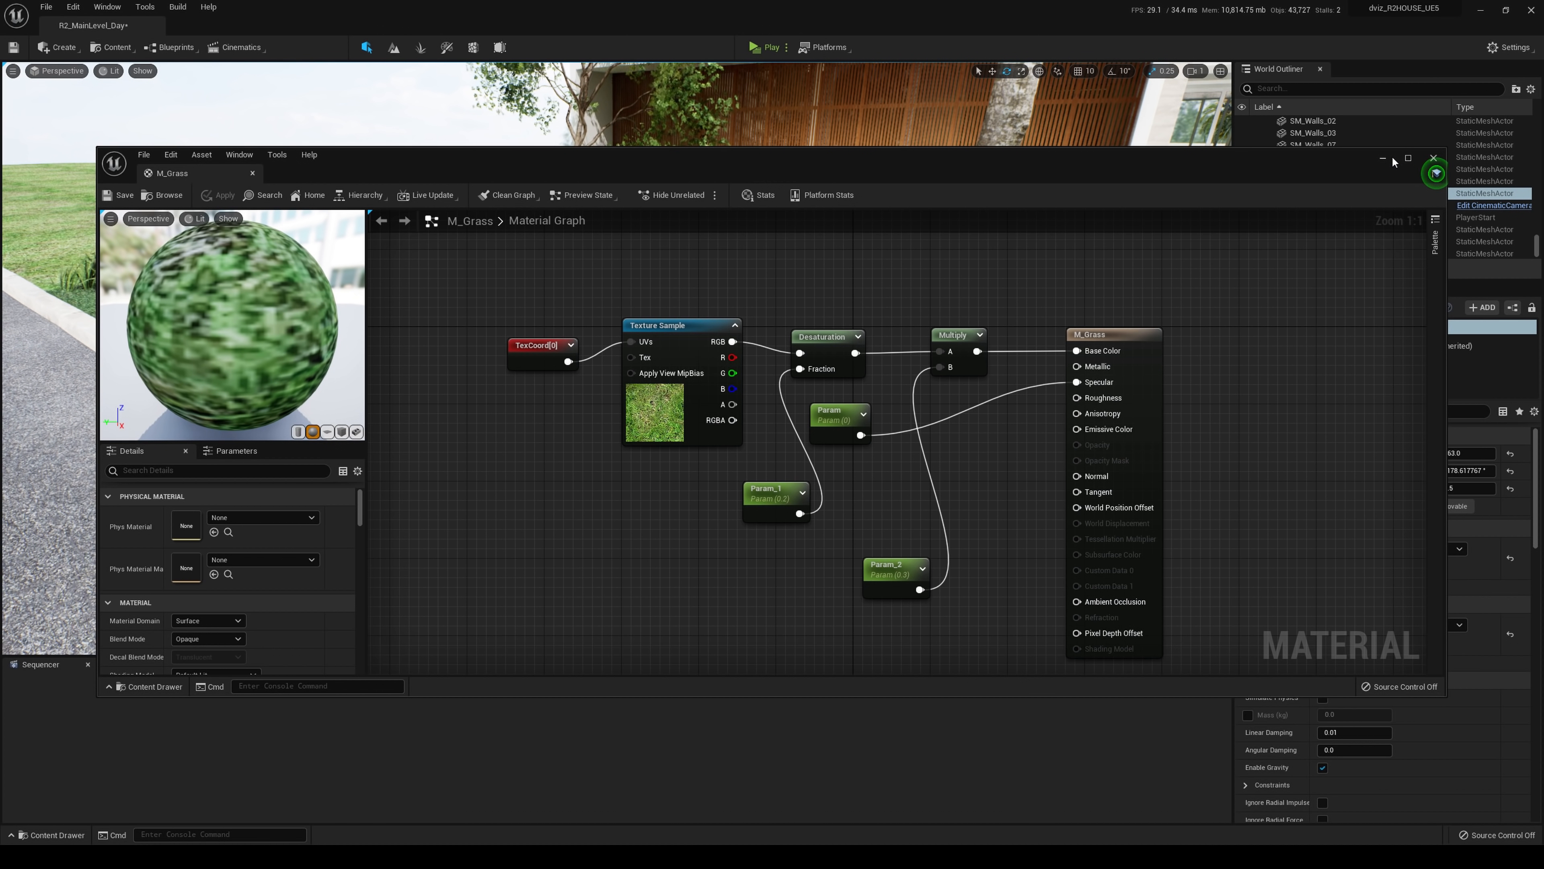
Close the M_Grass material editor and filter the World Outliner by 'wind'
left_click(1423, 159)
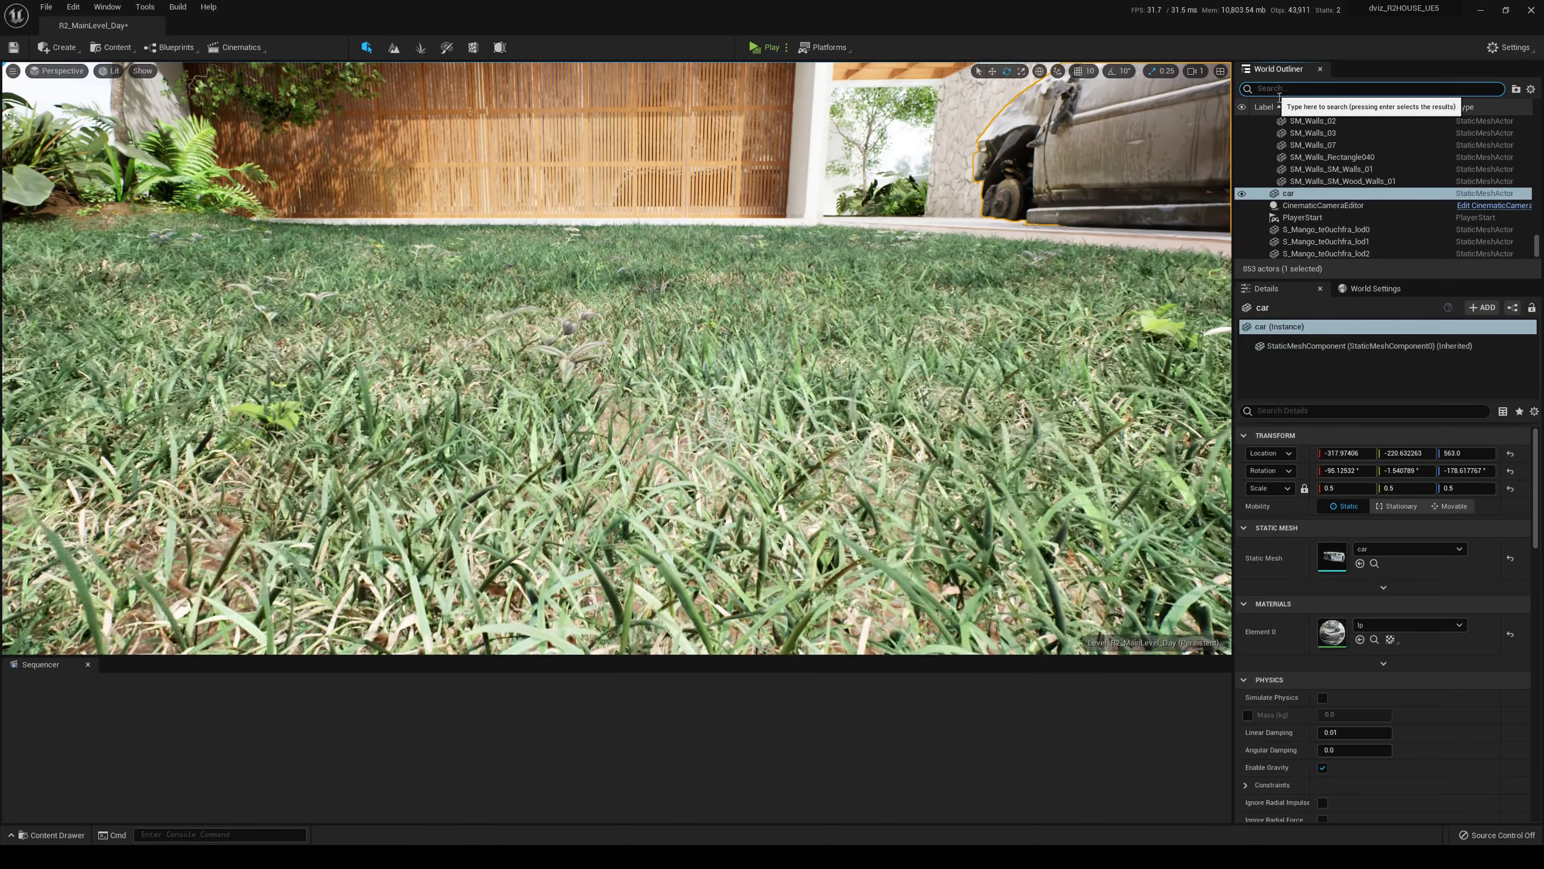
type("wind")
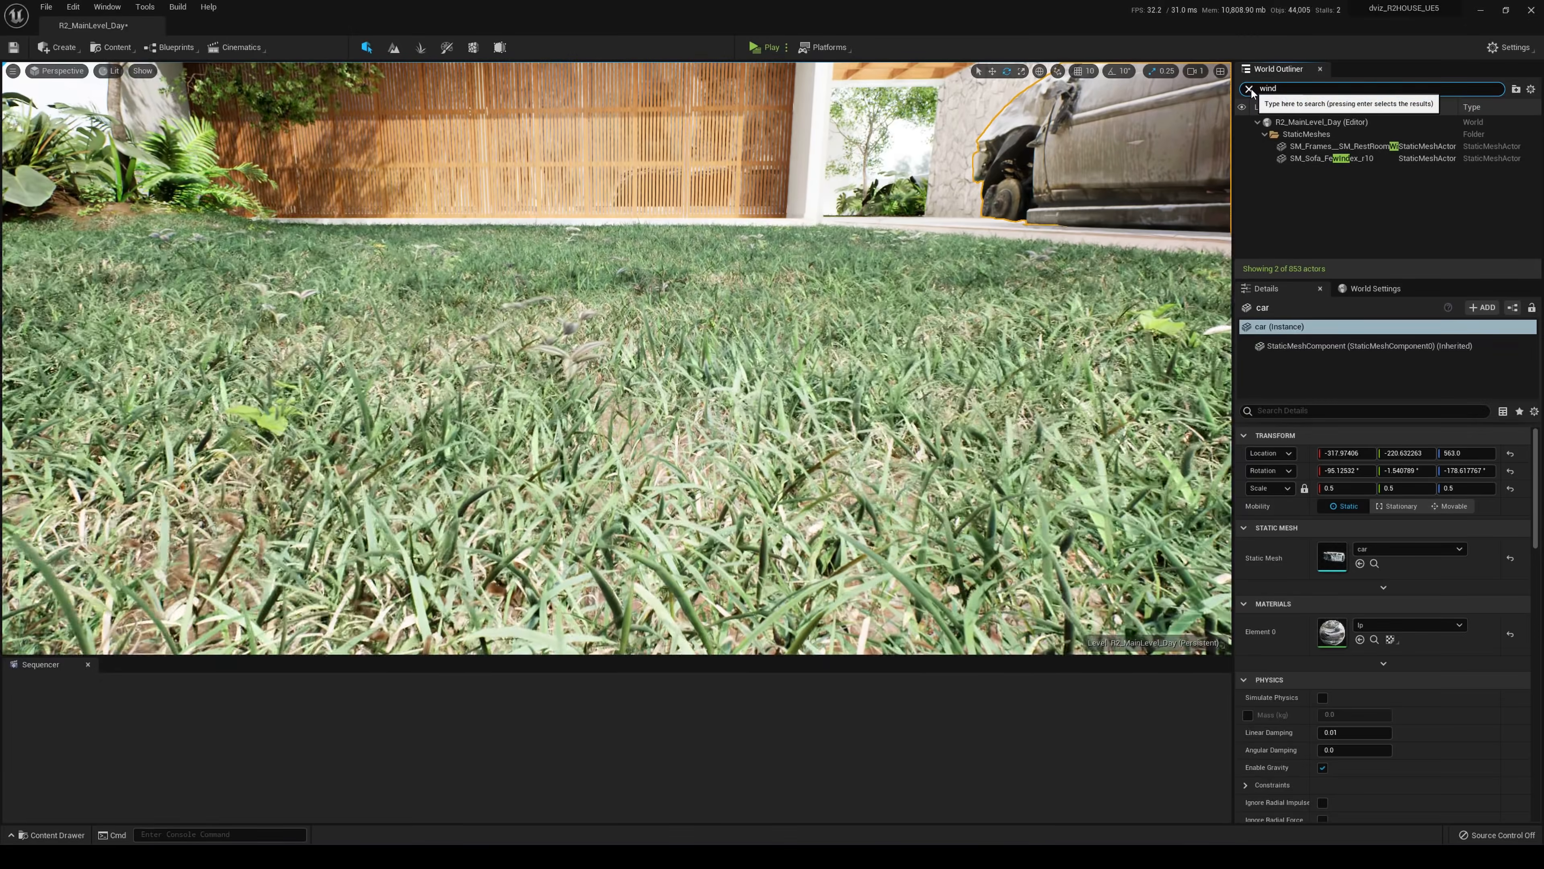
Clear the 'wind' filter from the World Outliner search box
left_click(1248, 89)
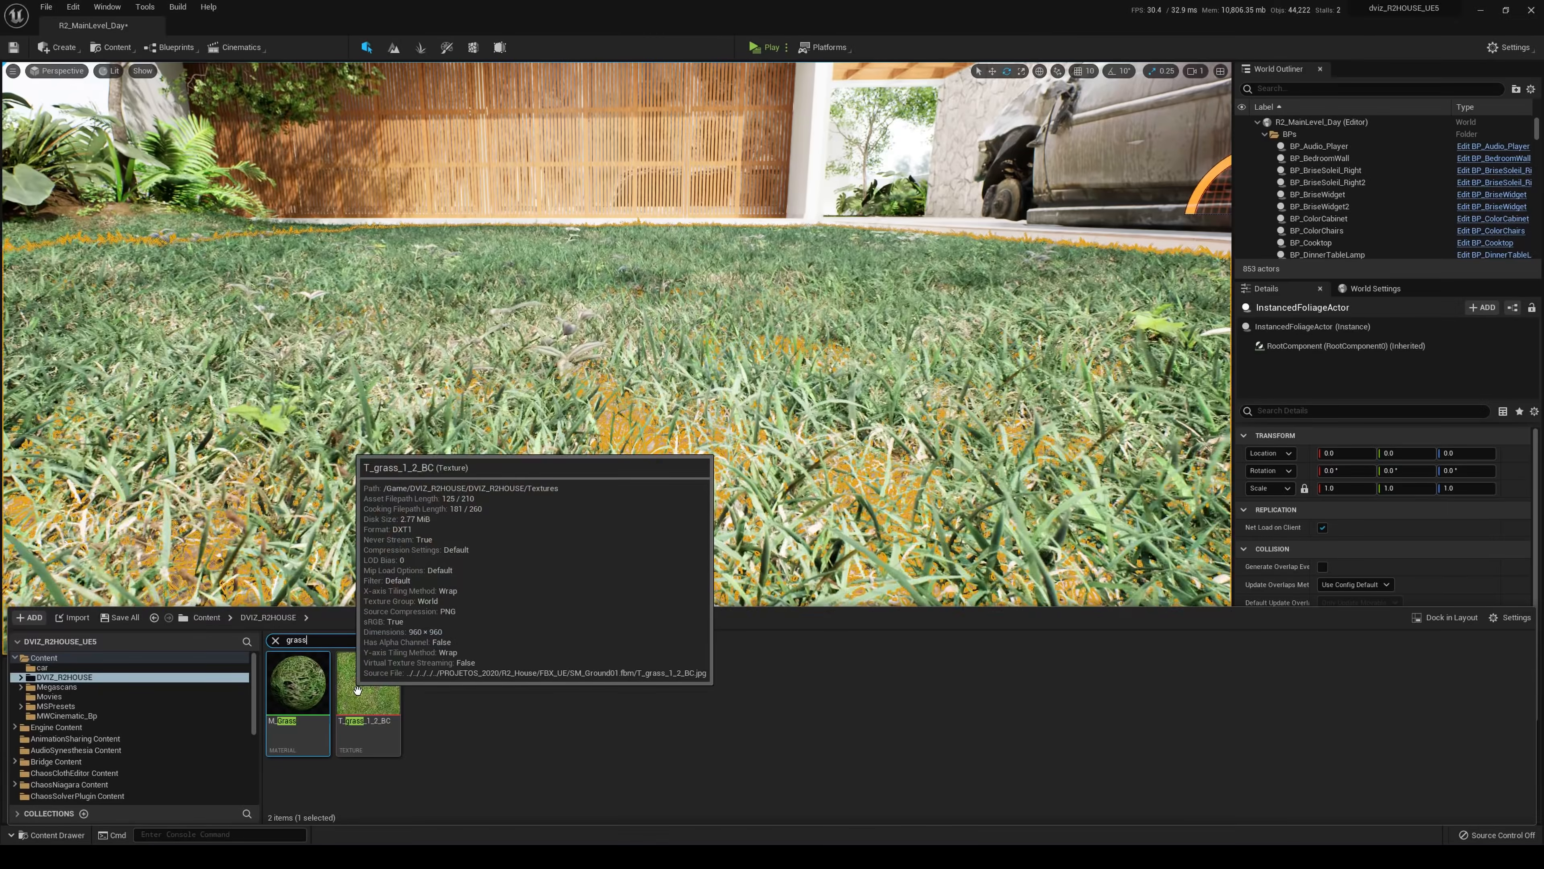
Reopen the M_Grass material graph for review, then close it back to the lawn view
double_click(297, 681)
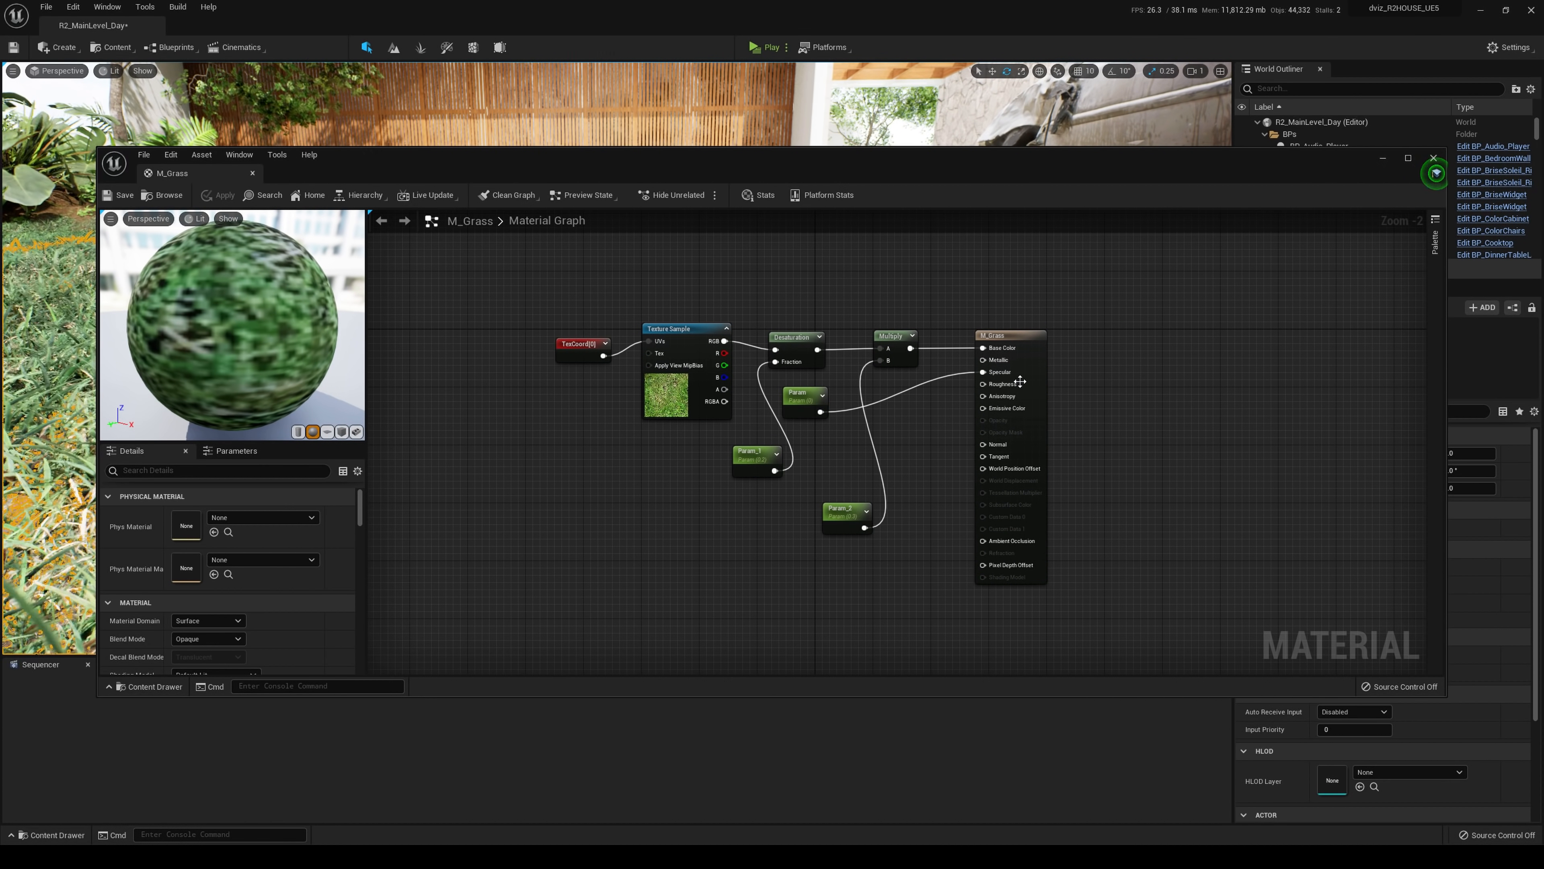
mouse_move(1039, 519)
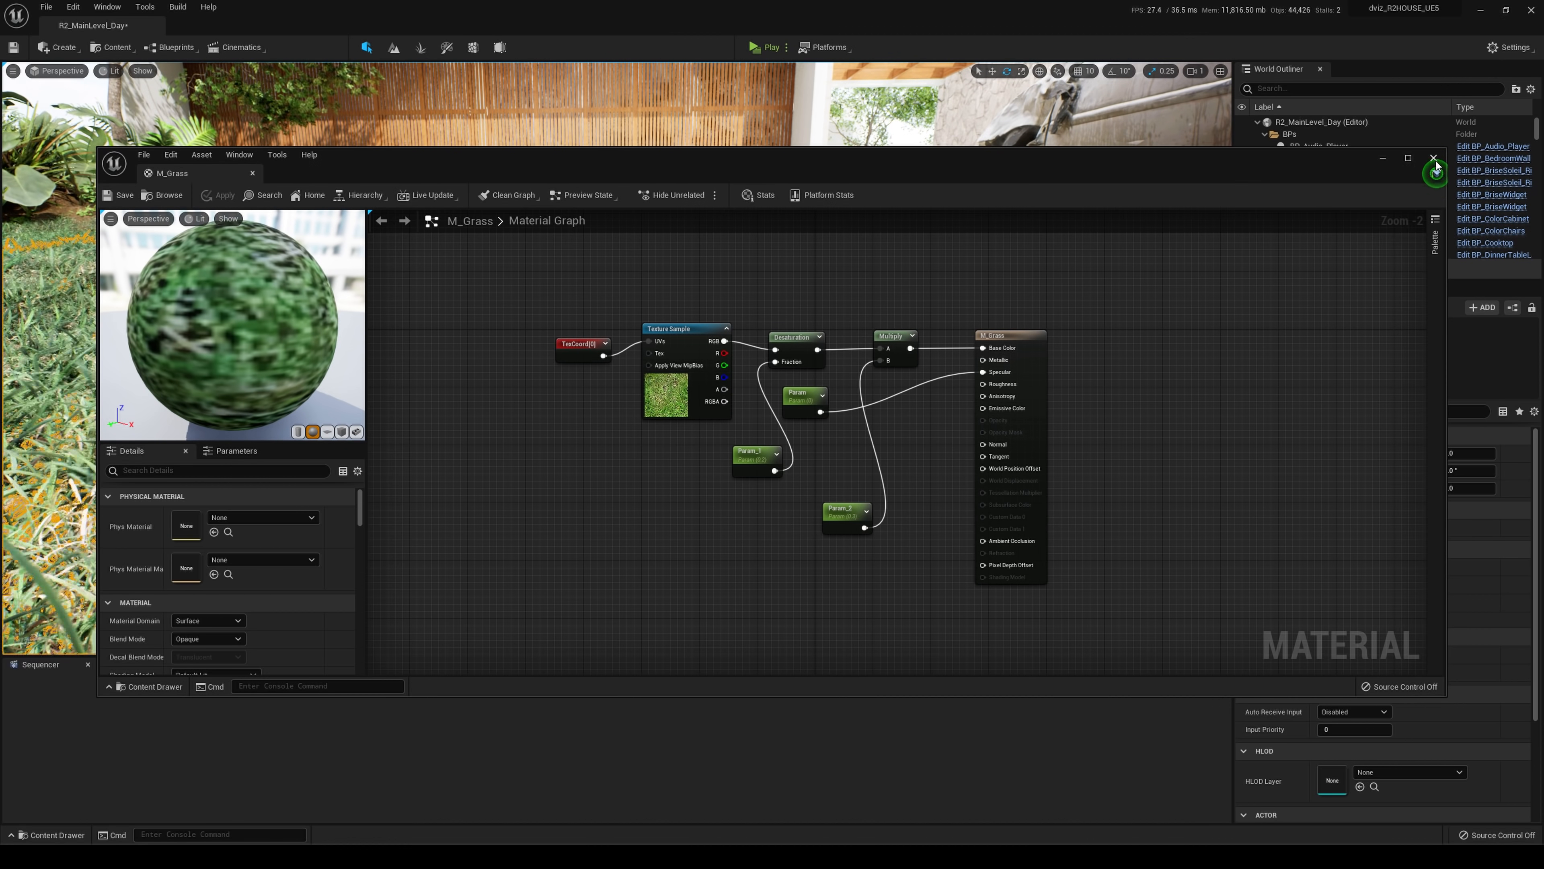
left_click(1435, 158)
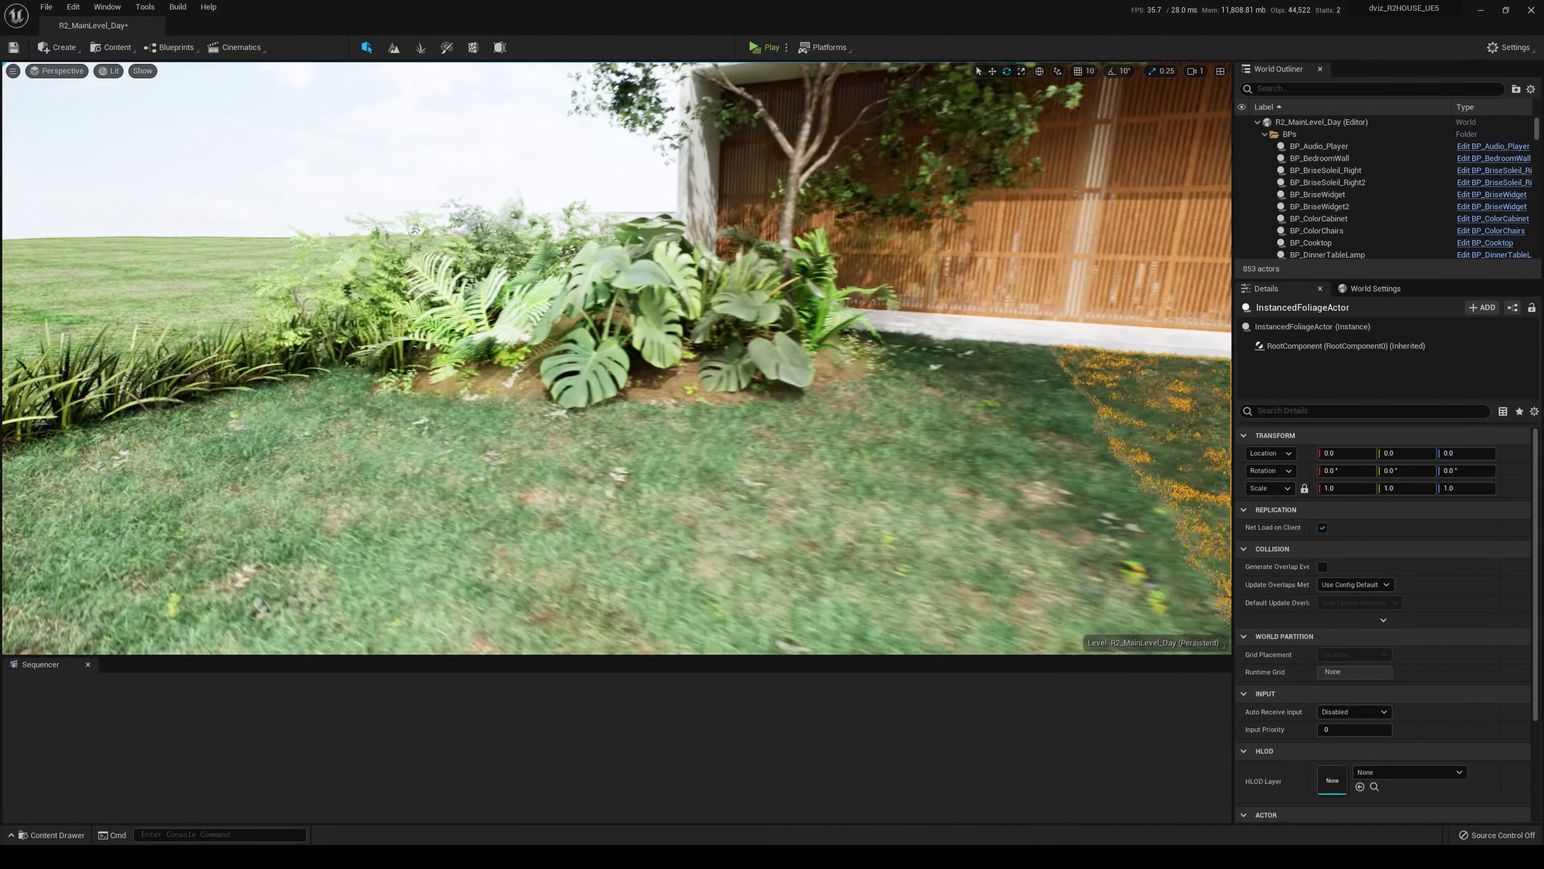
Select a tree and bring up its M_dviz_TreePack_01_Leaf material in the Details panel
left_click(631, 345)
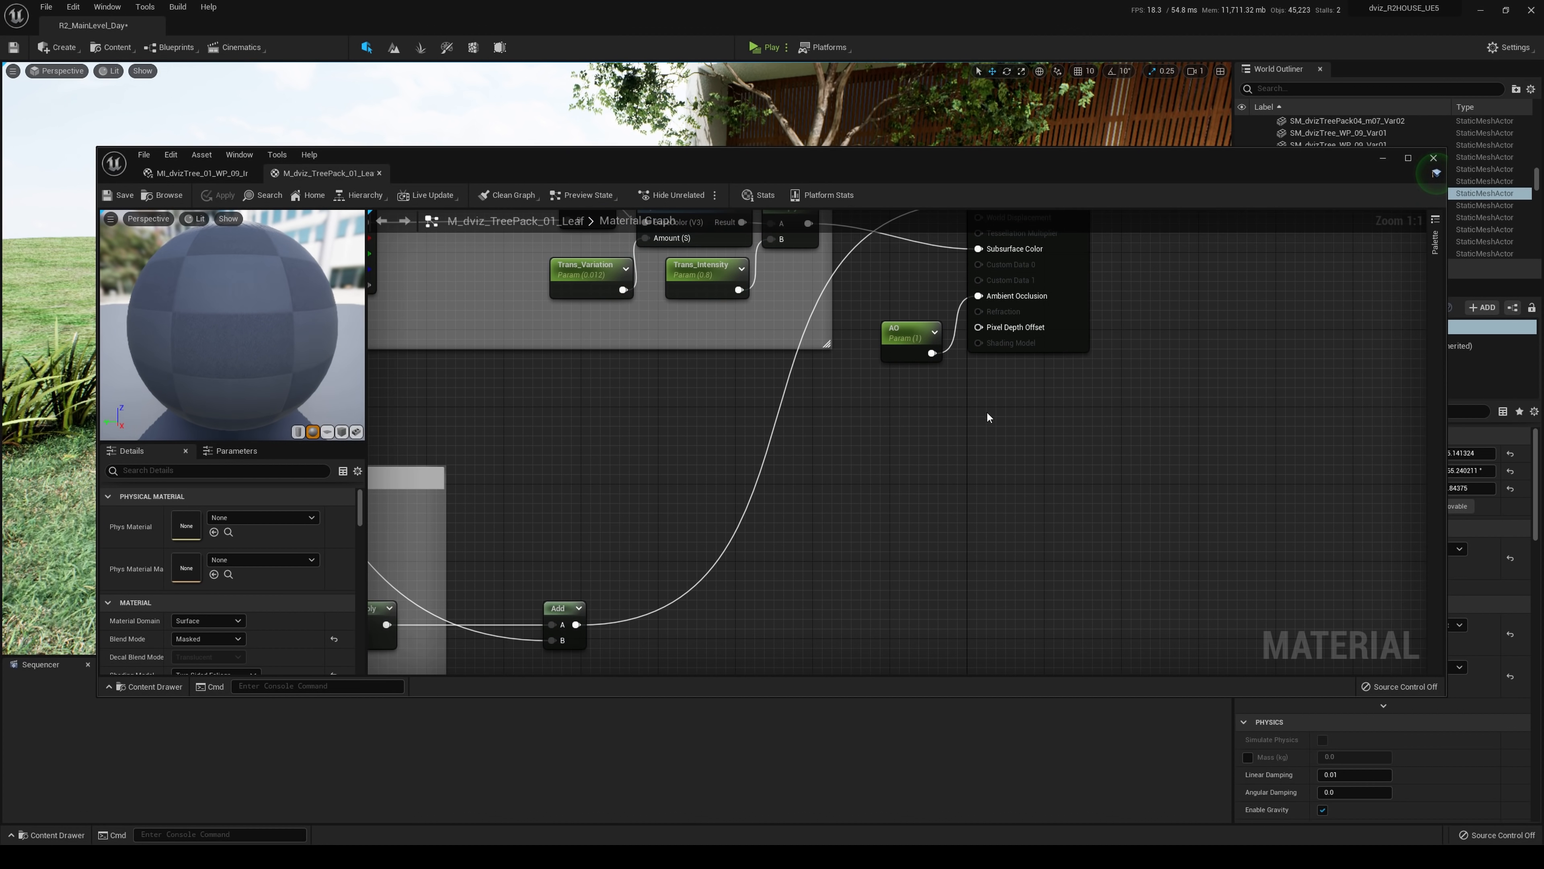
scroll("down", 3)
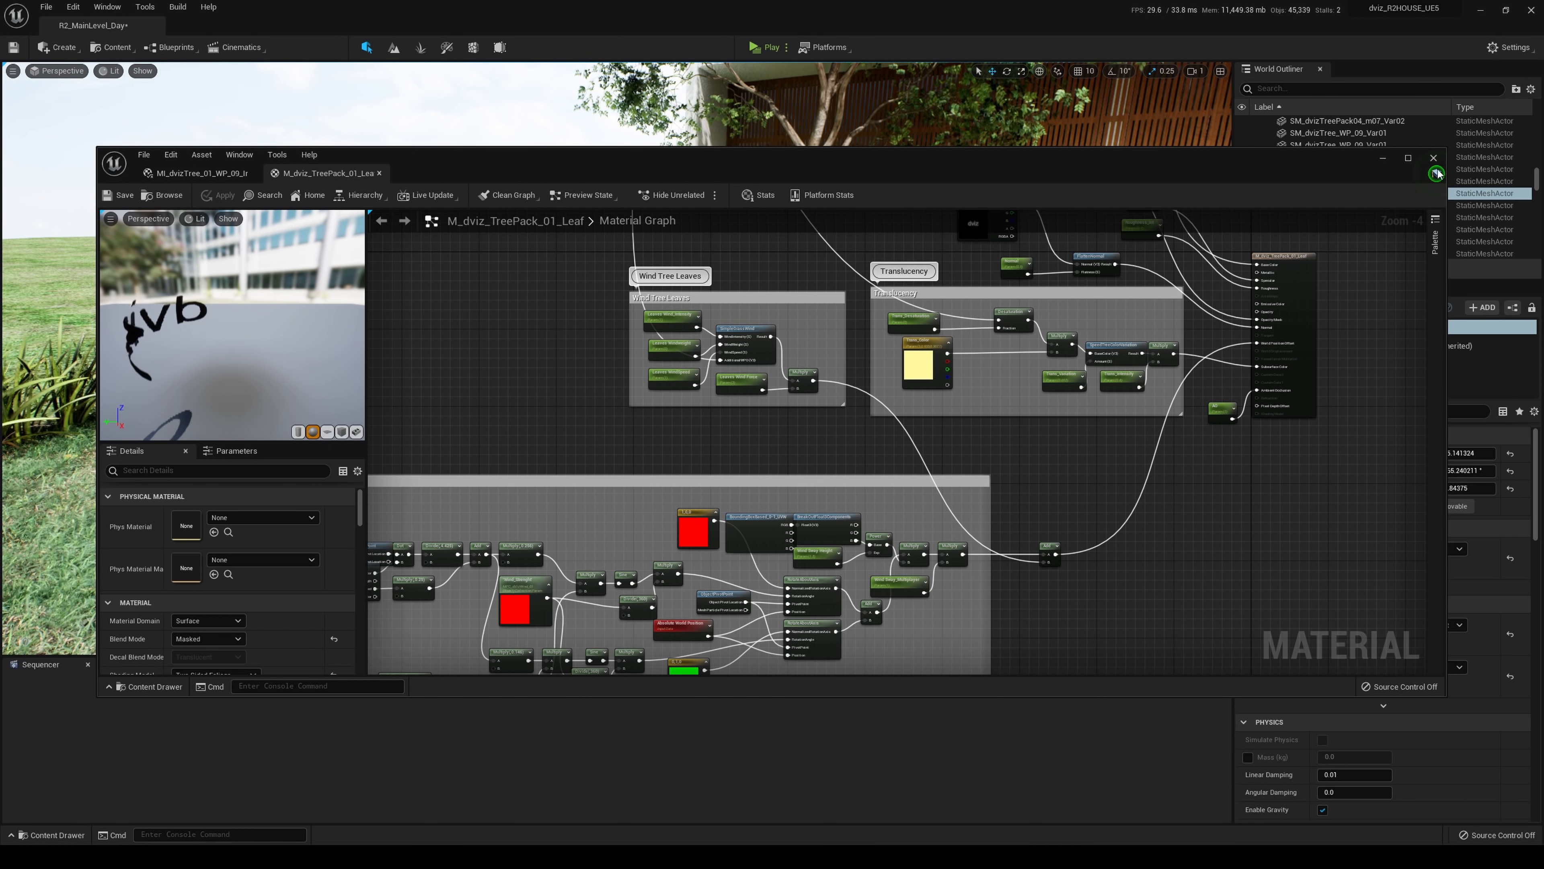
Close the leaf material editor and fly toward the living-room fireplace's Fire_00 emitter
left_click(1433, 158)
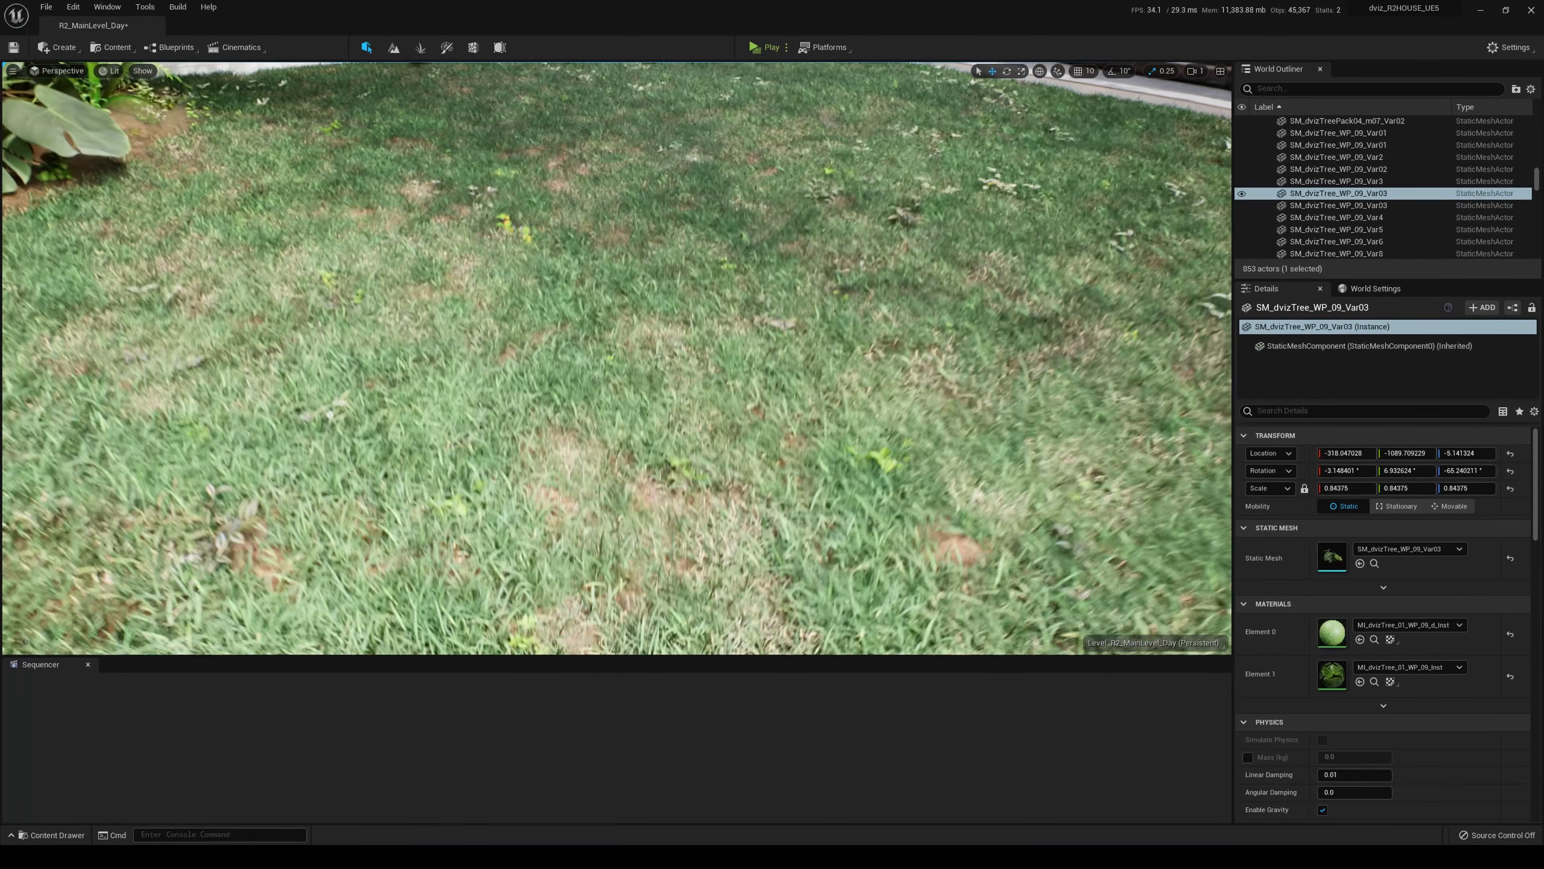
left_click_drag(591, 394, 591, 197)
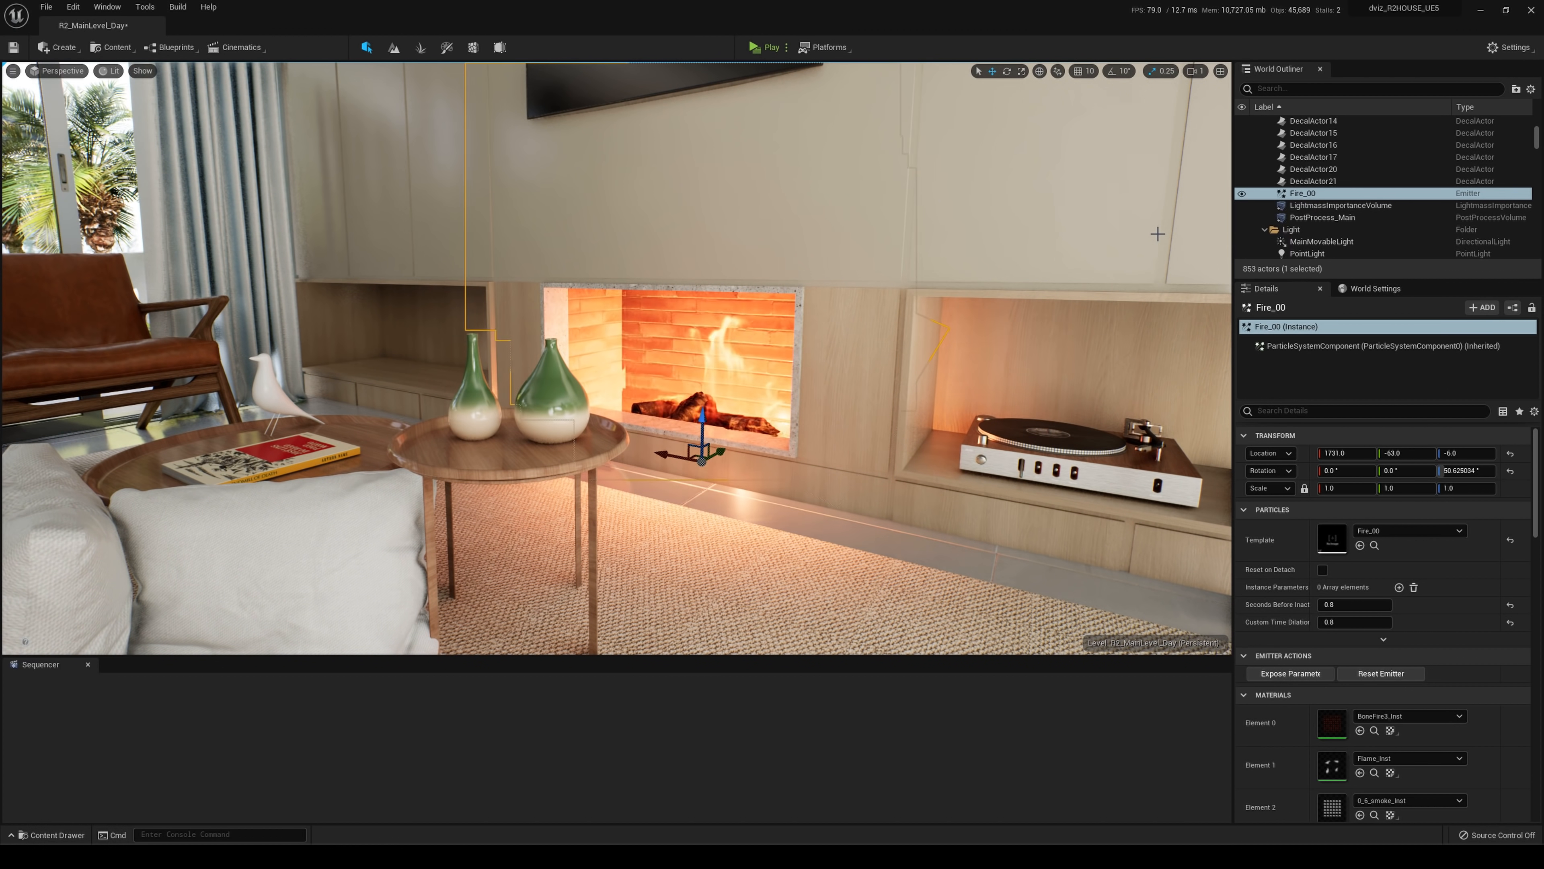
mouse_move(1300, 193)
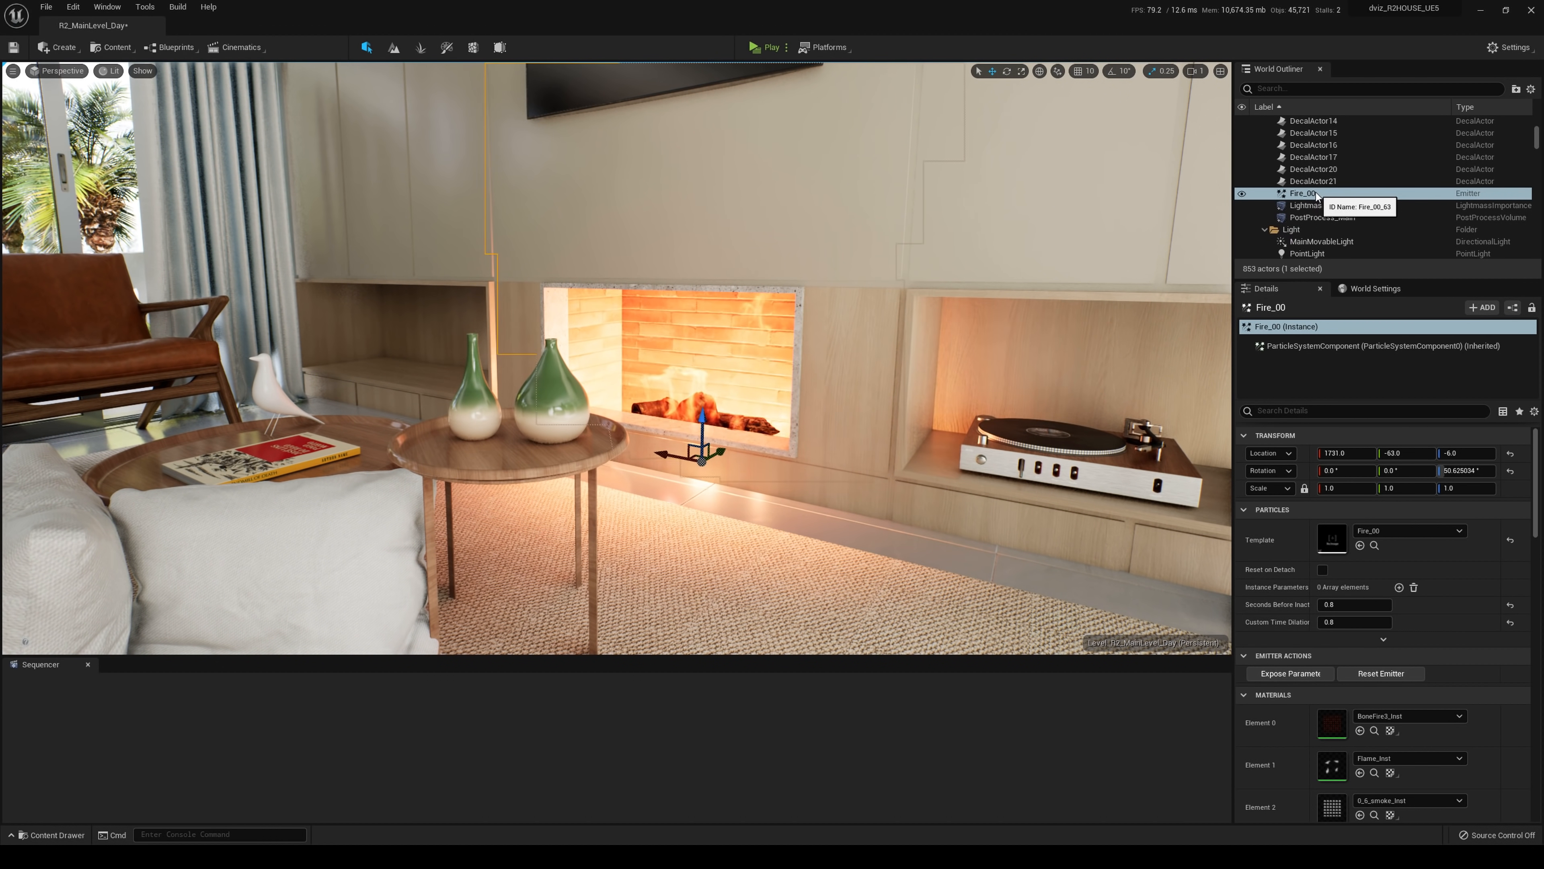
Filter the Content Drawer to 'fire', replacing the previous grass search
left_click(50, 834)
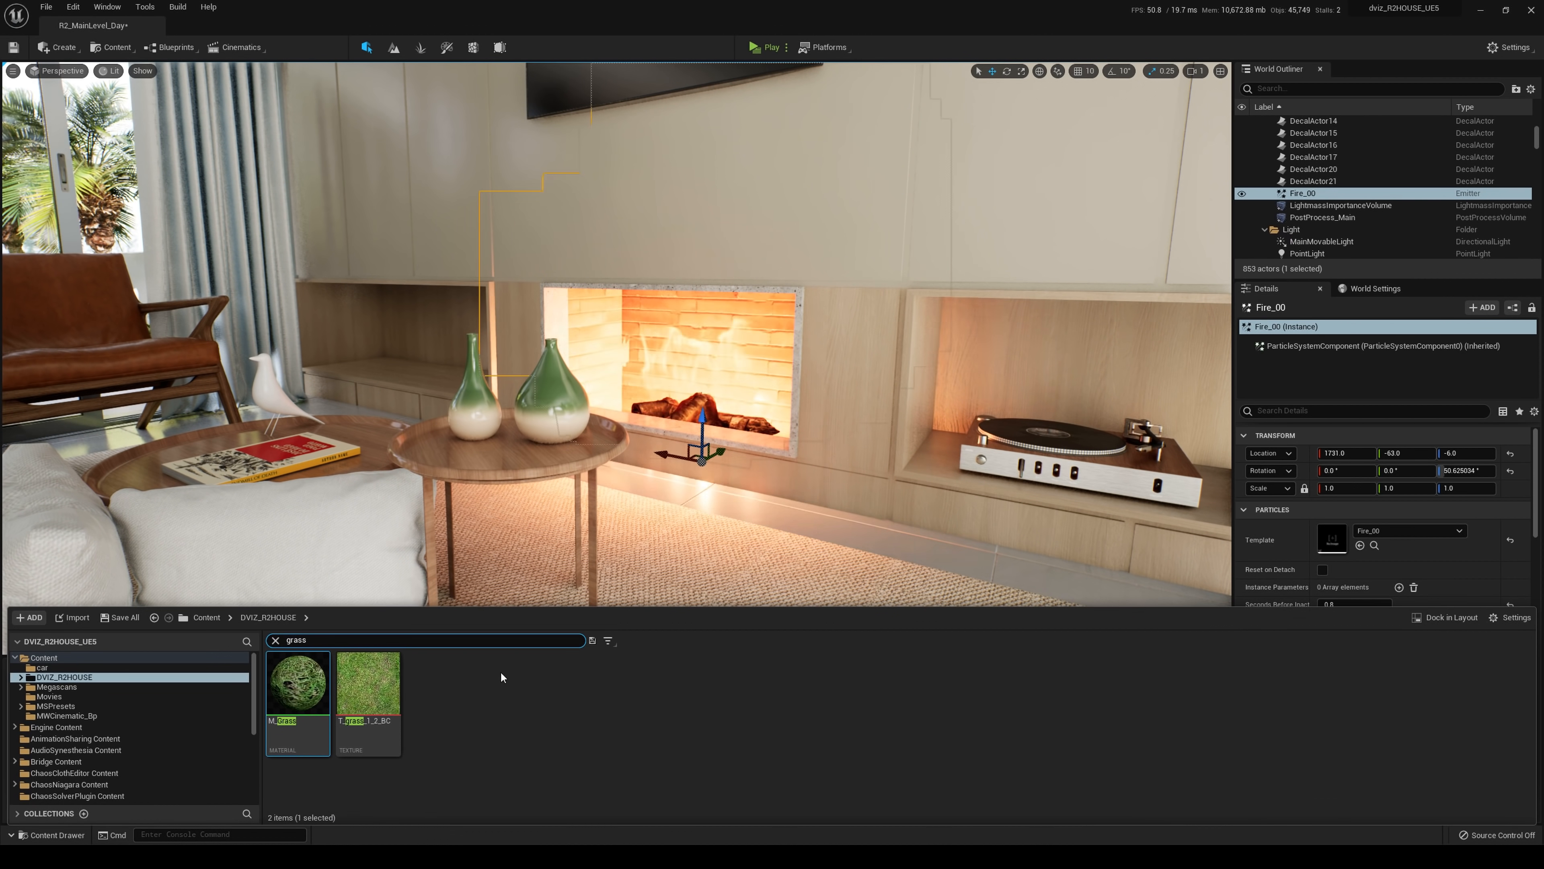
left_click(276, 640)
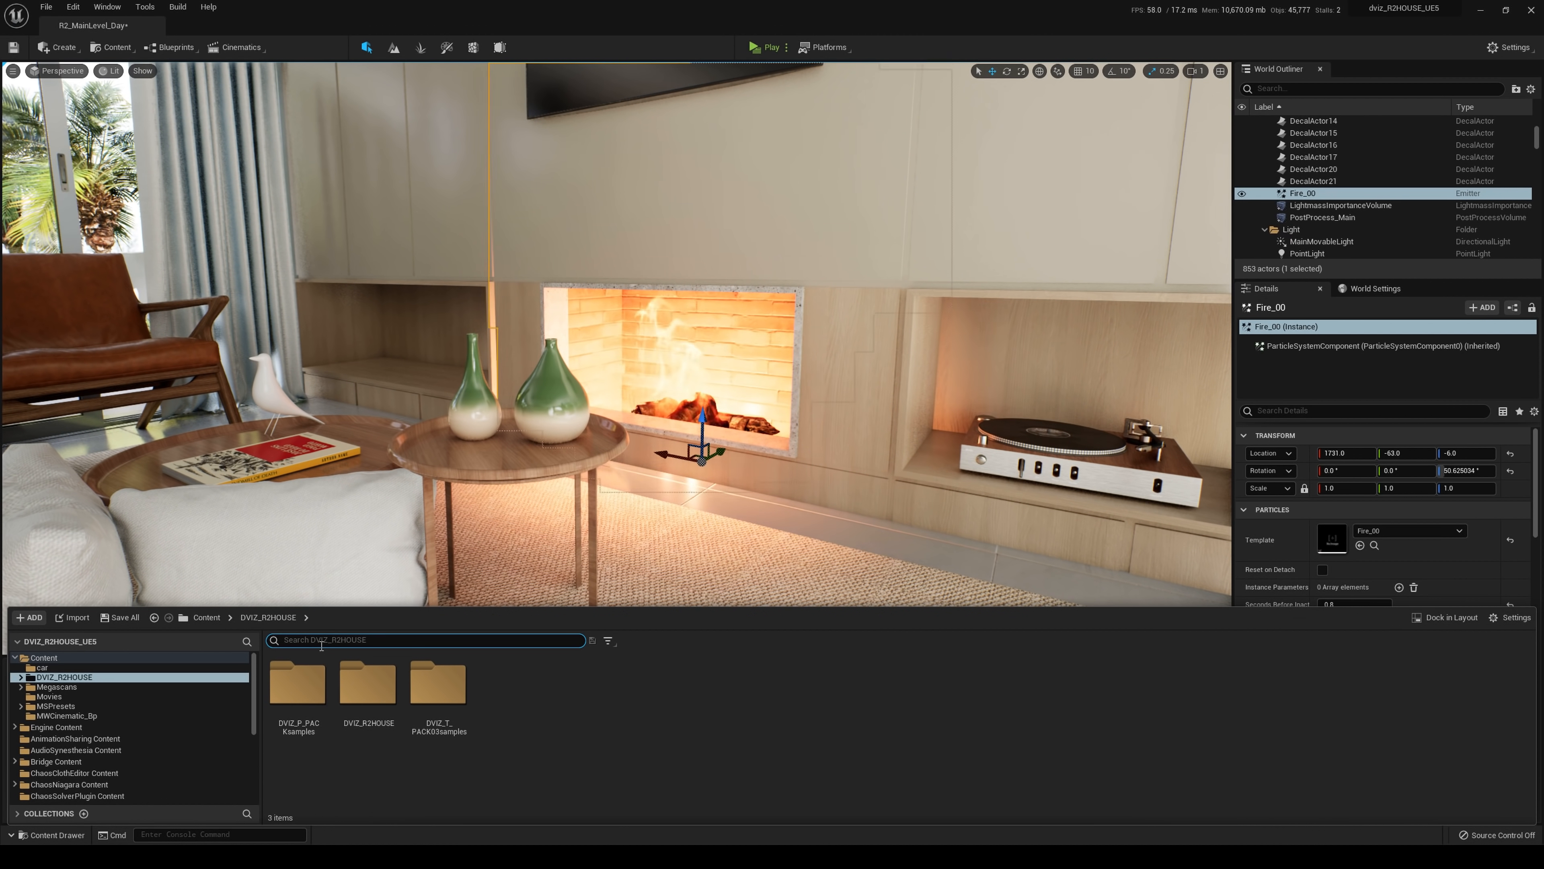
type("fire")
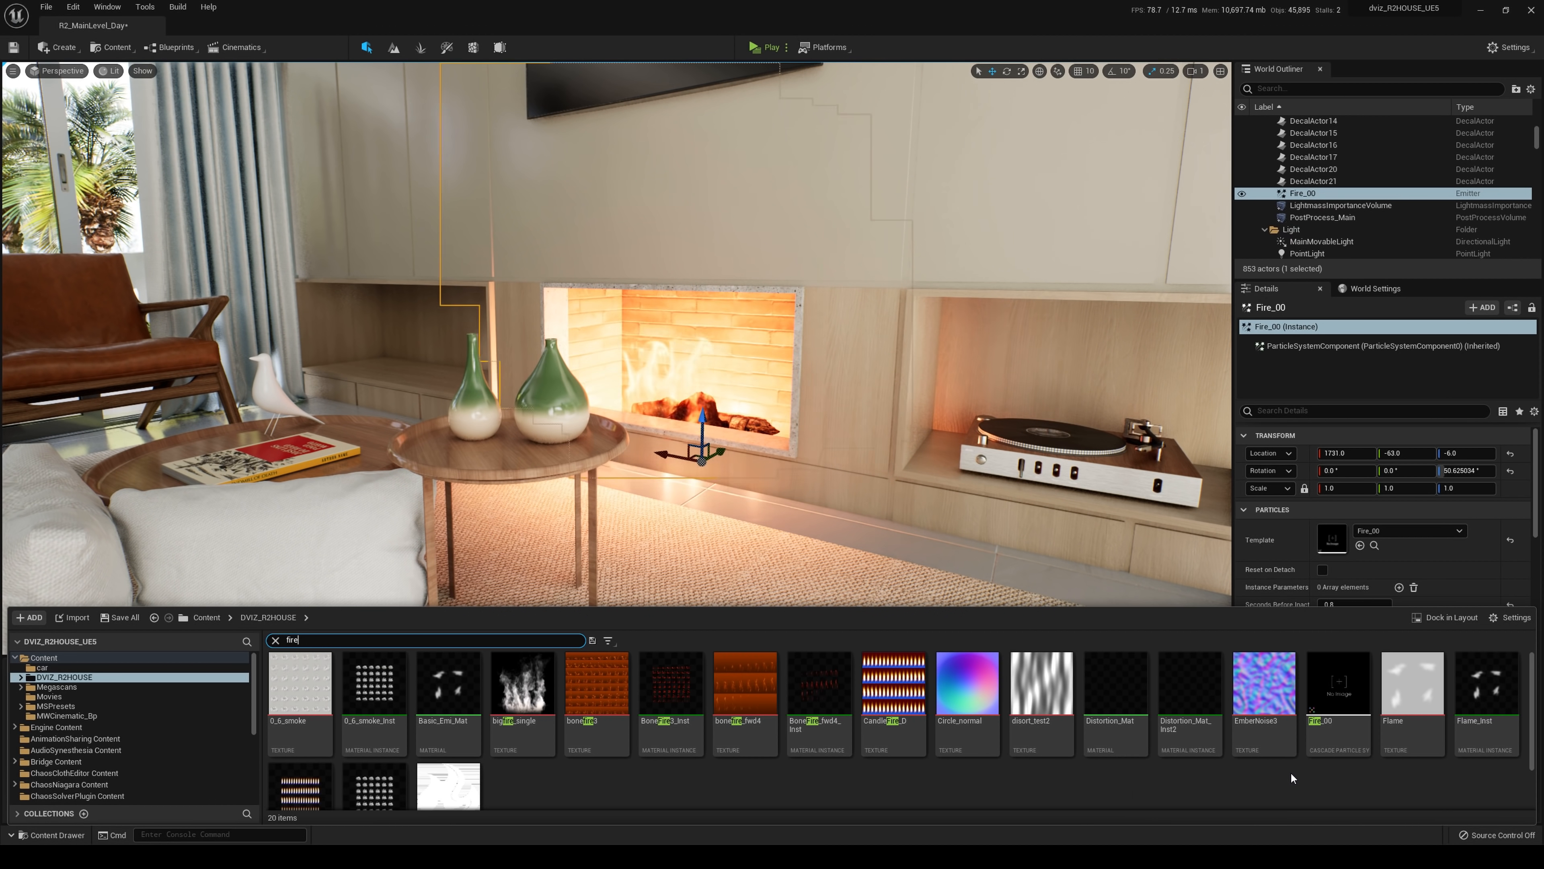
mouse_move(1338, 699)
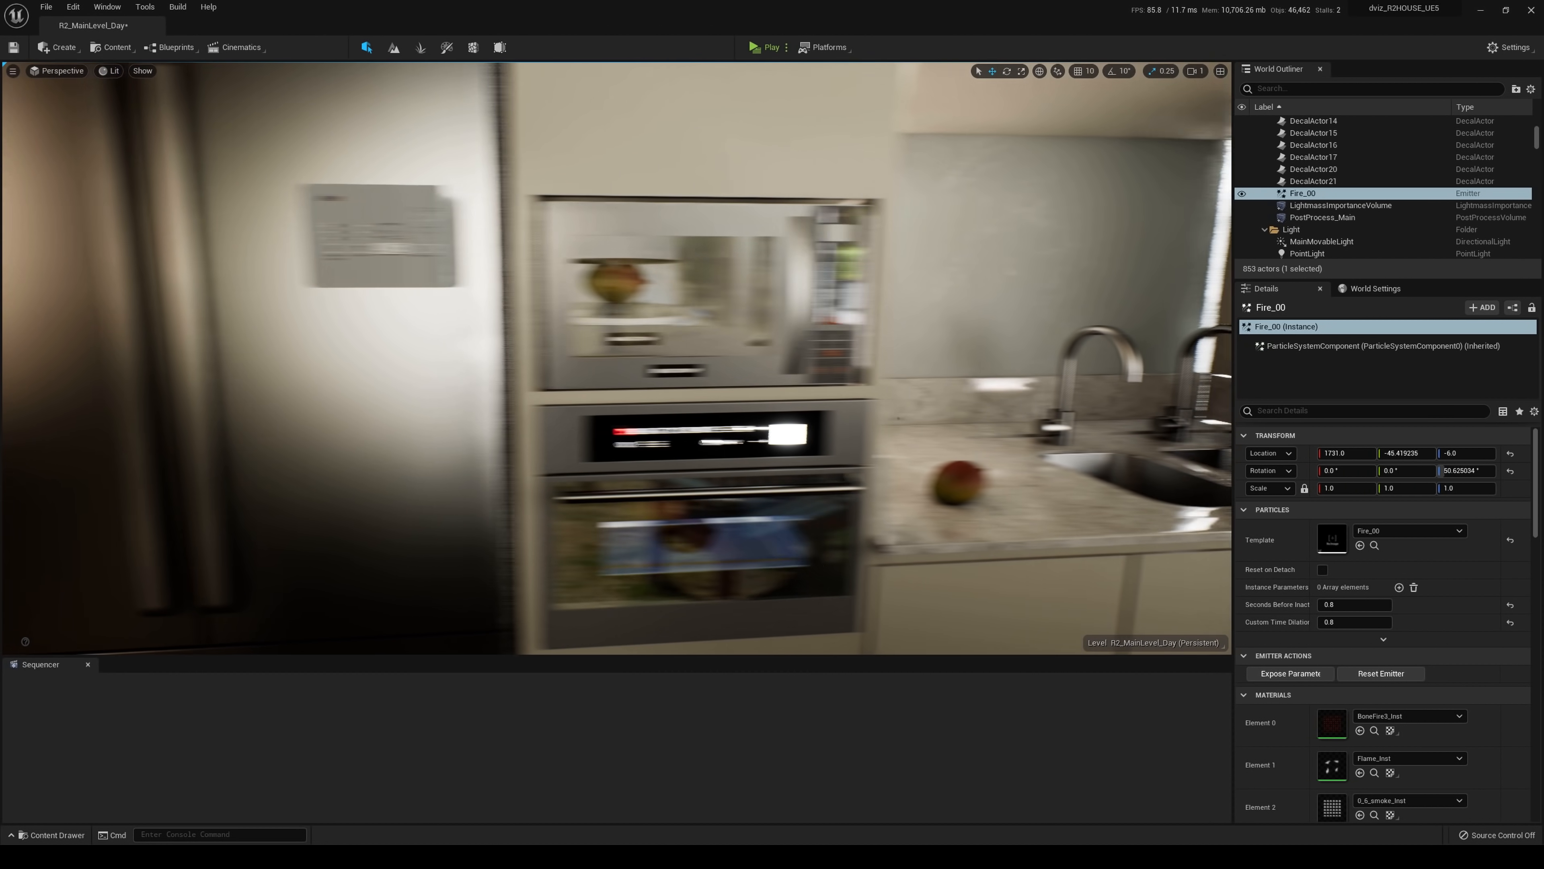
Select the kitchen refrigerator to inspect its mesh and materials
left_click(778, 295)
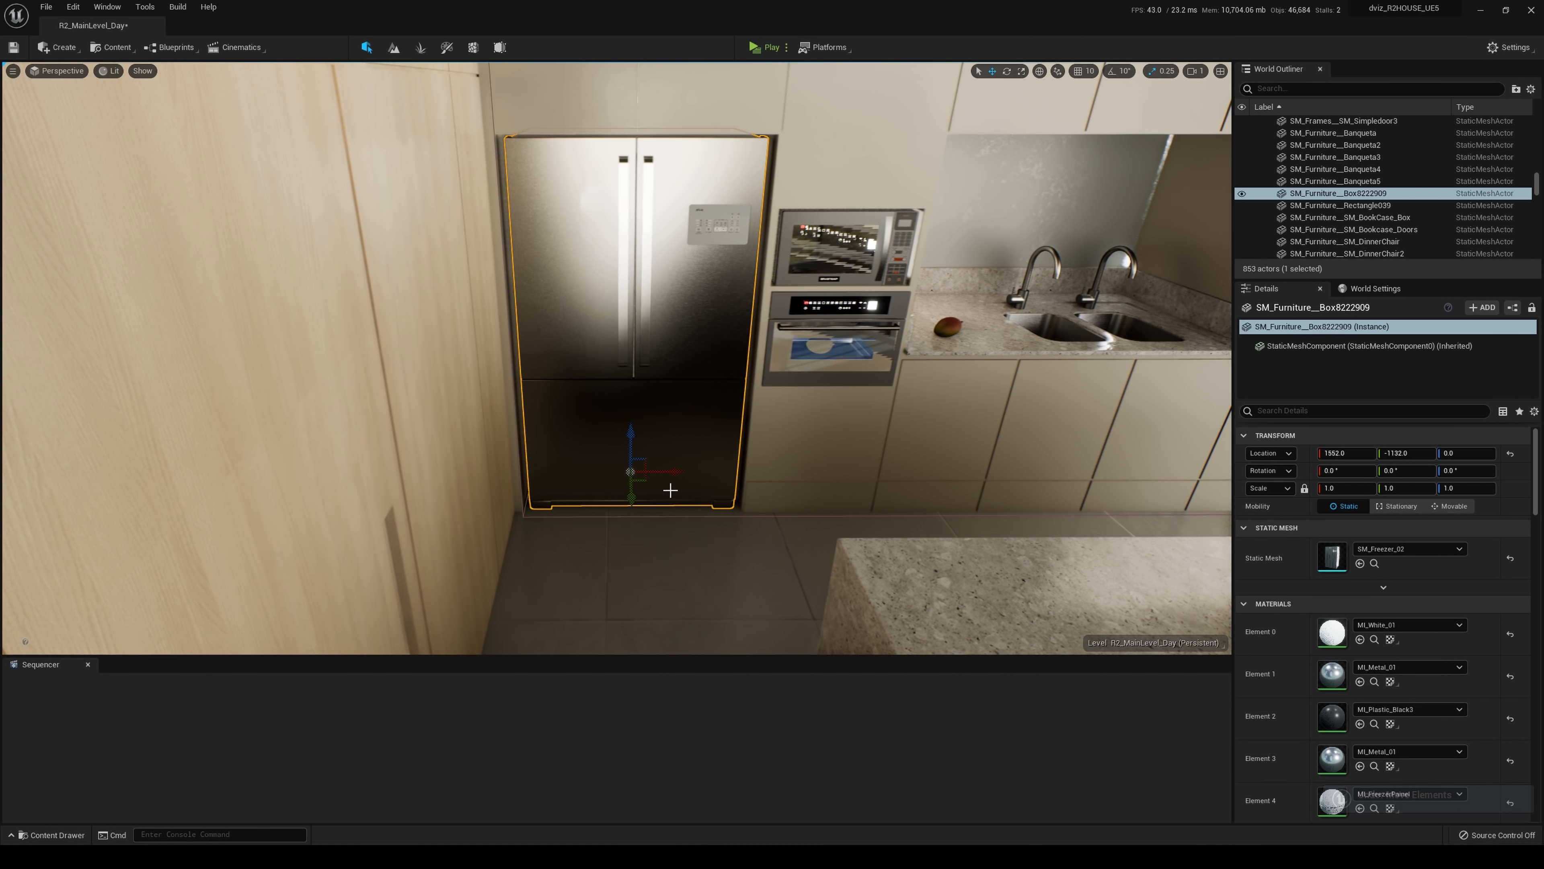
left_click(142, 70)
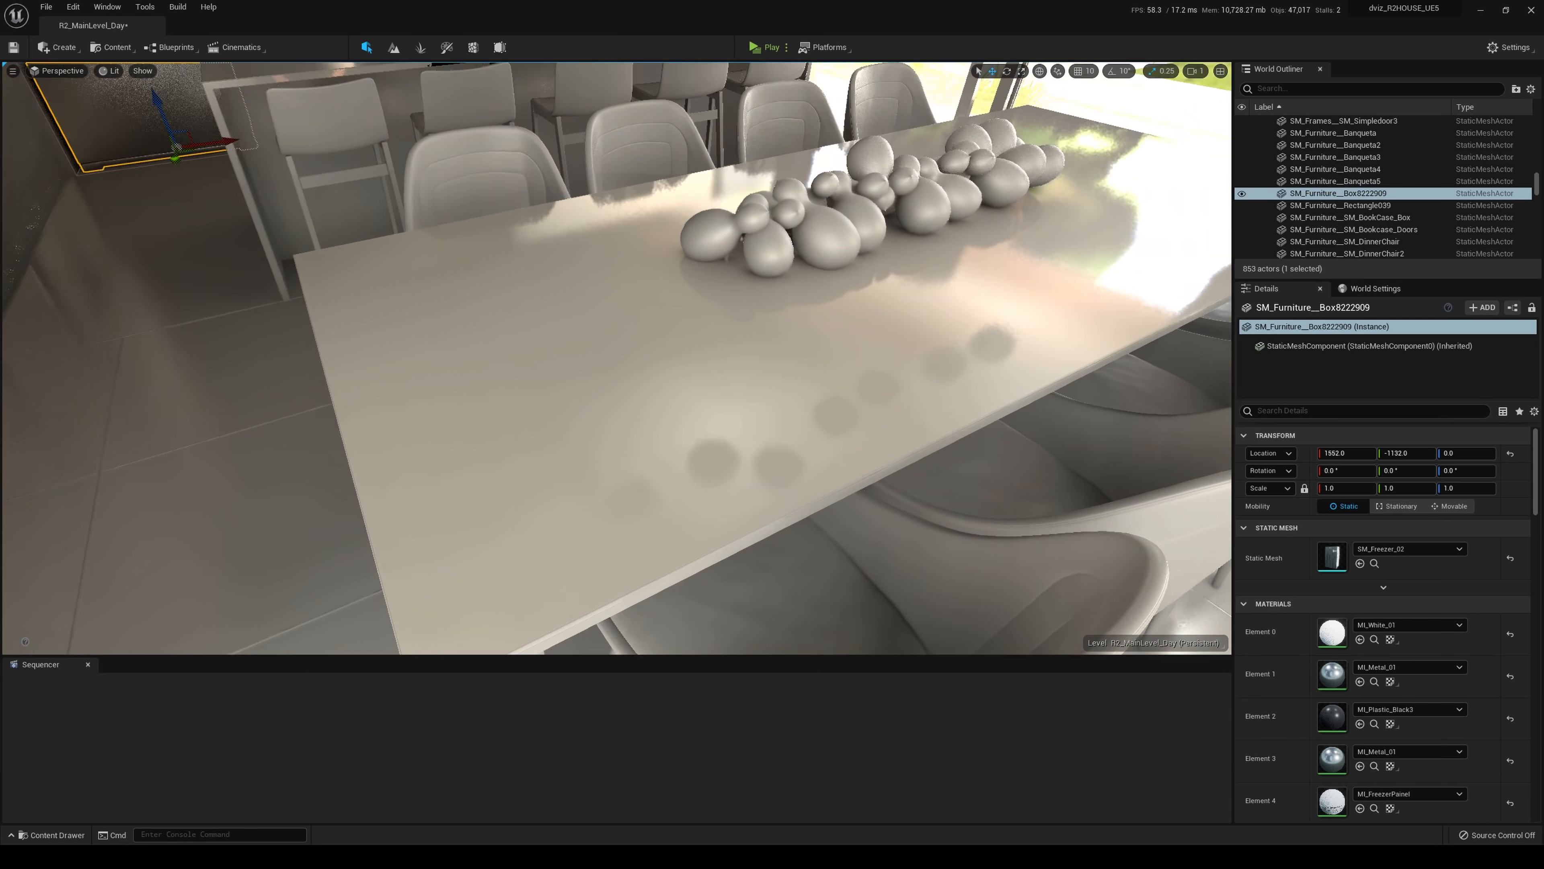
Select the SM_Bed_02_Ikea_lauvik_16 picture frame leaning in the dark room
left_click(142, 71)
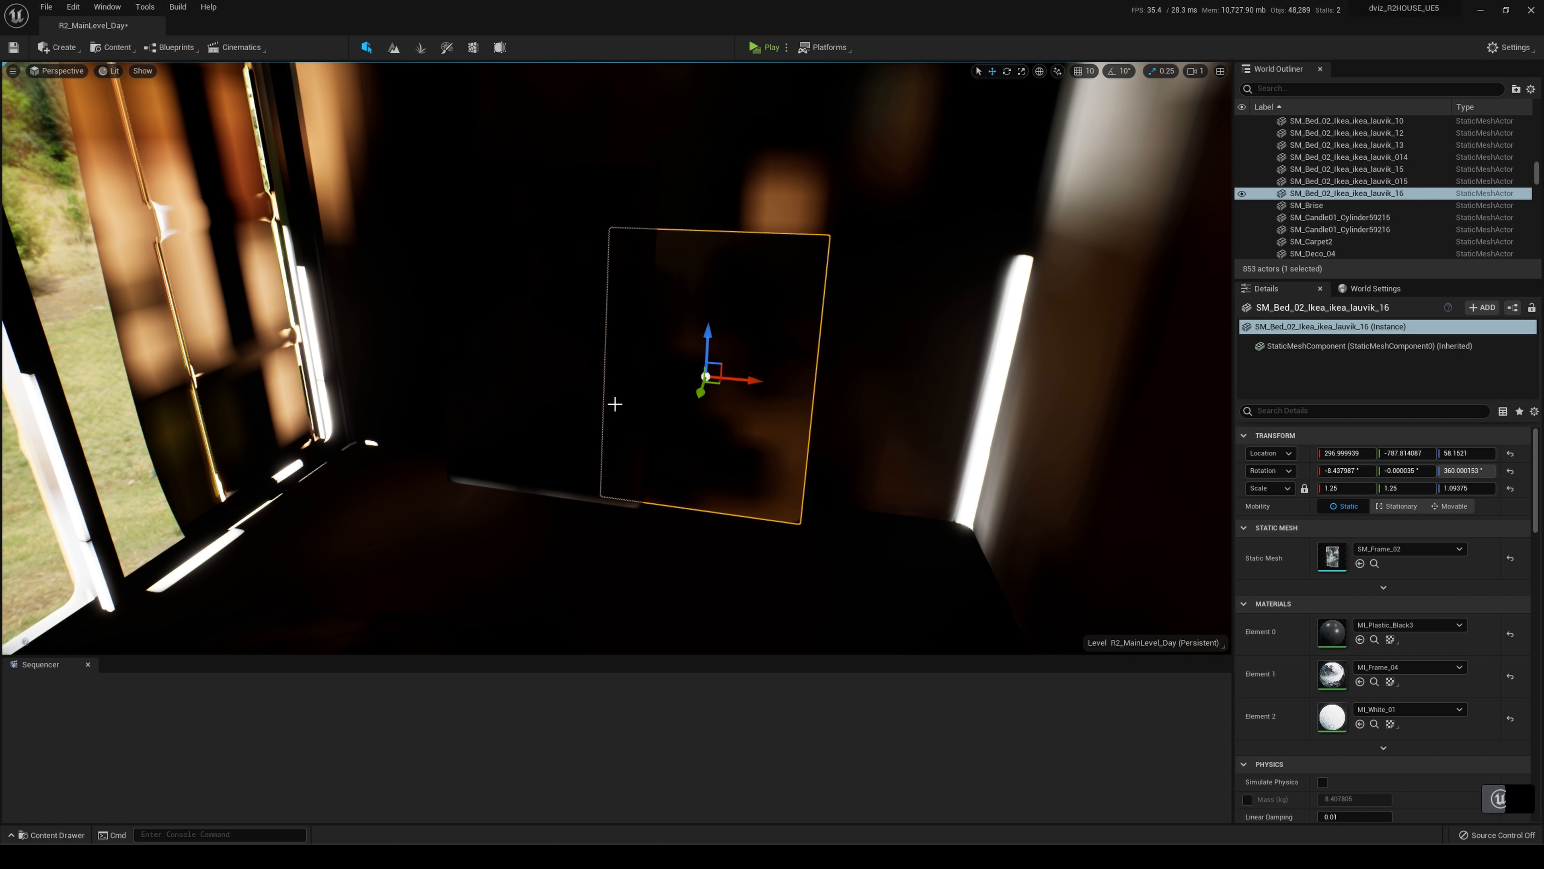
Undo the frame's accidental move and switch the viewport to the Lumen Scene visualization
key("ctrl+z")
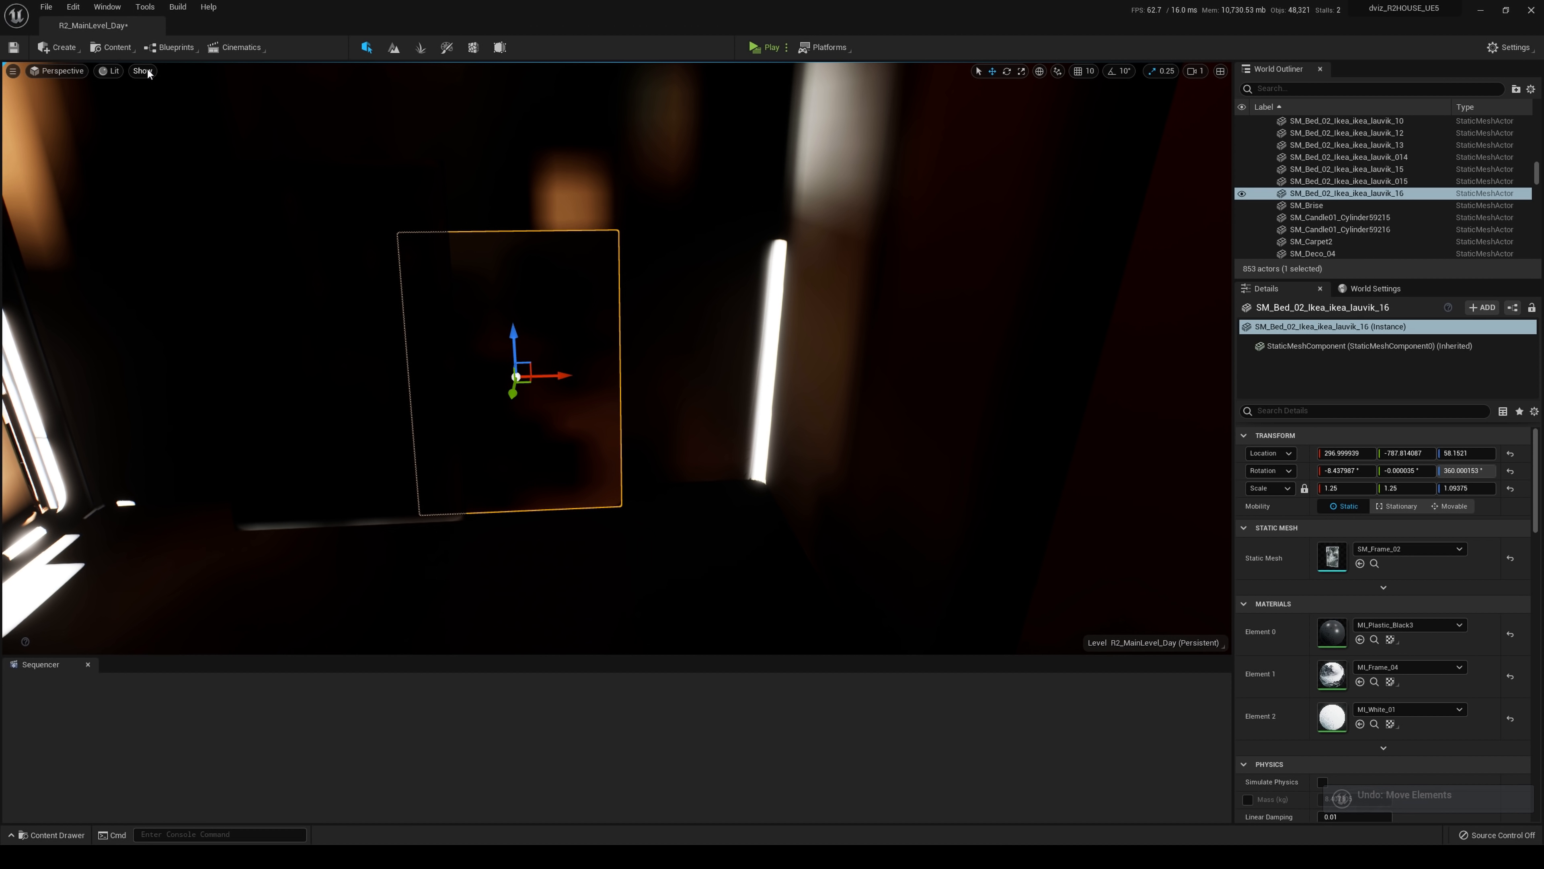
left_click(141, 71)
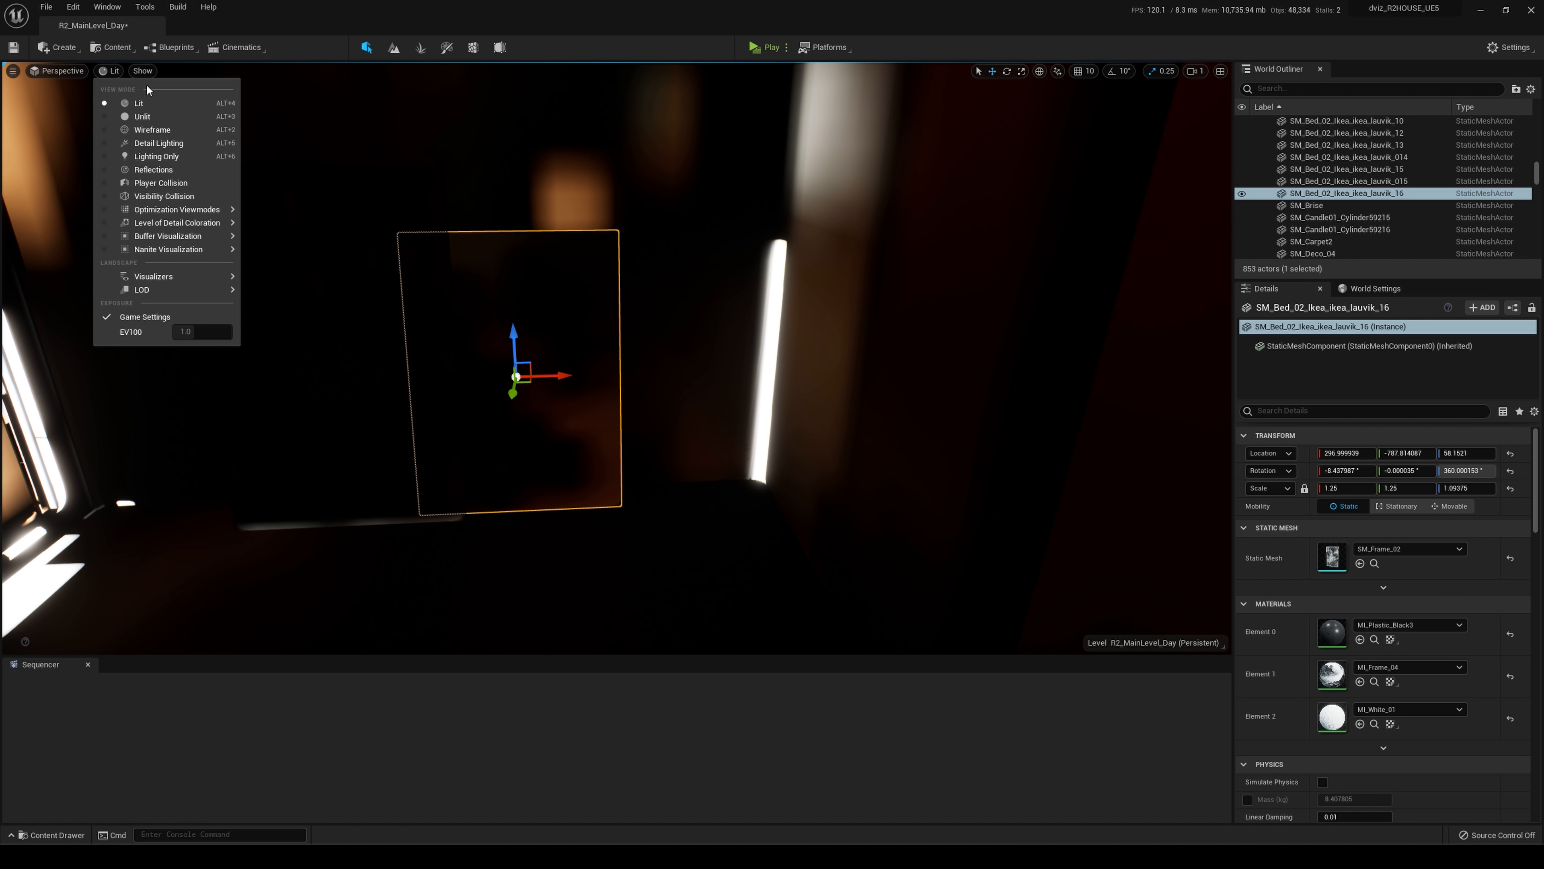
left_click(141, 70)
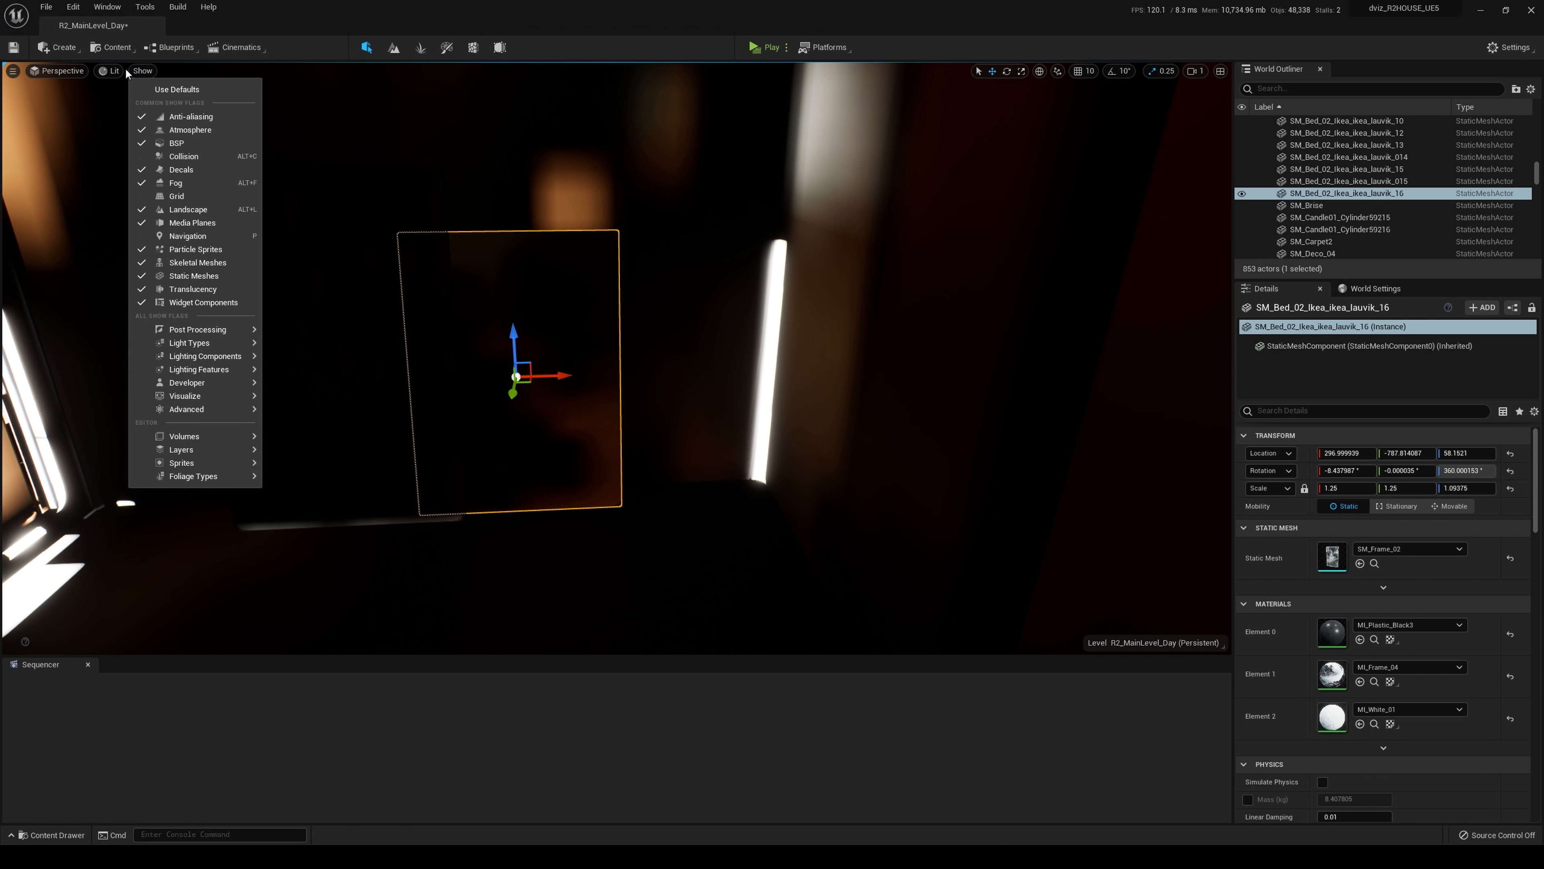
left_click(109, 70)
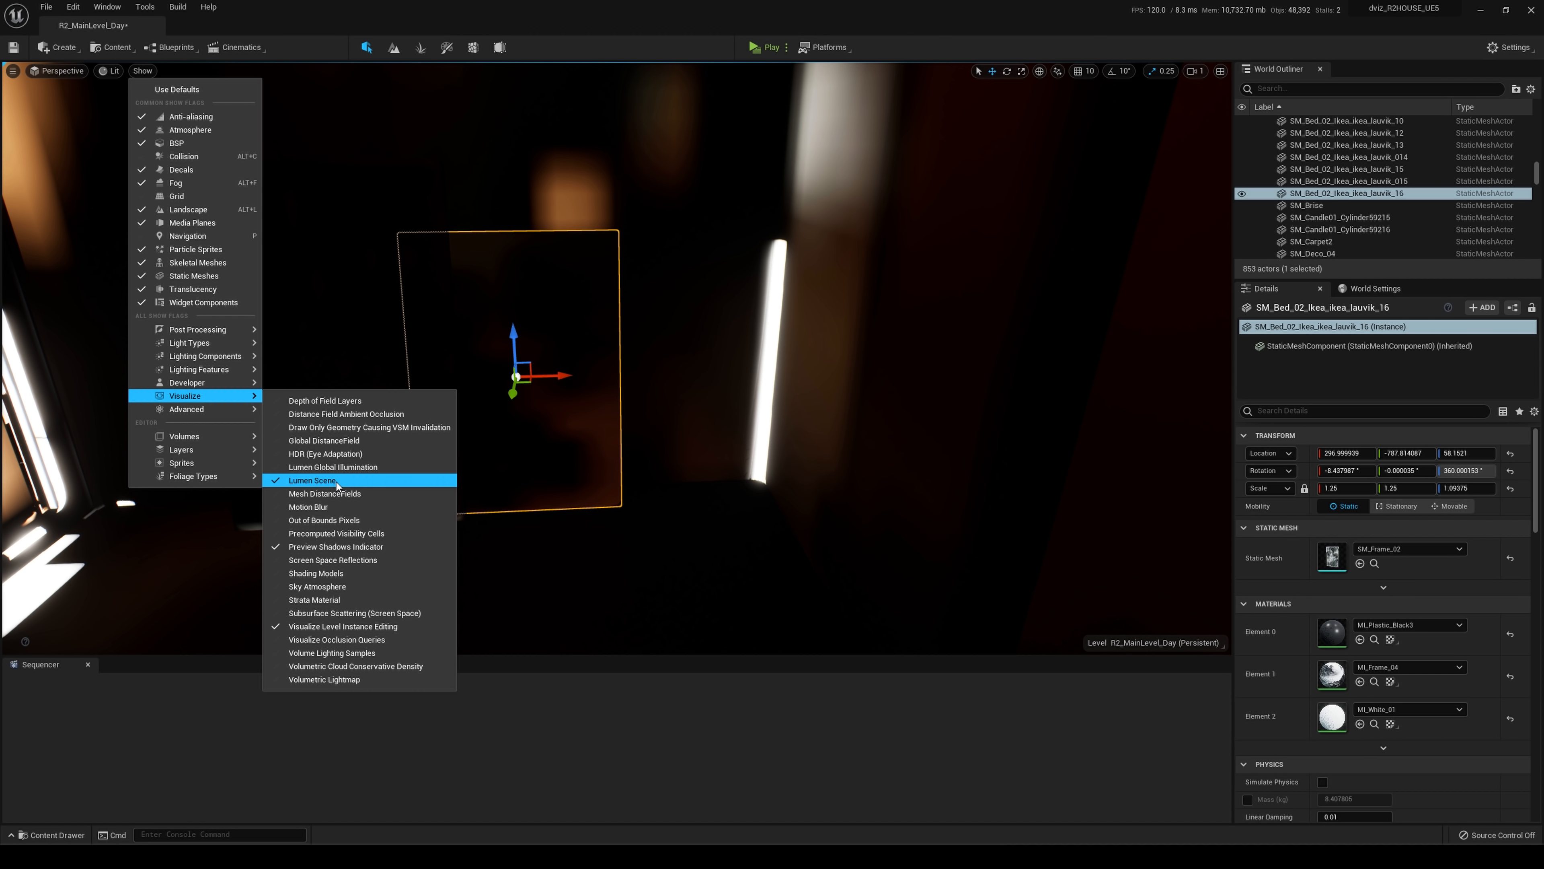
left_click(314, 481)
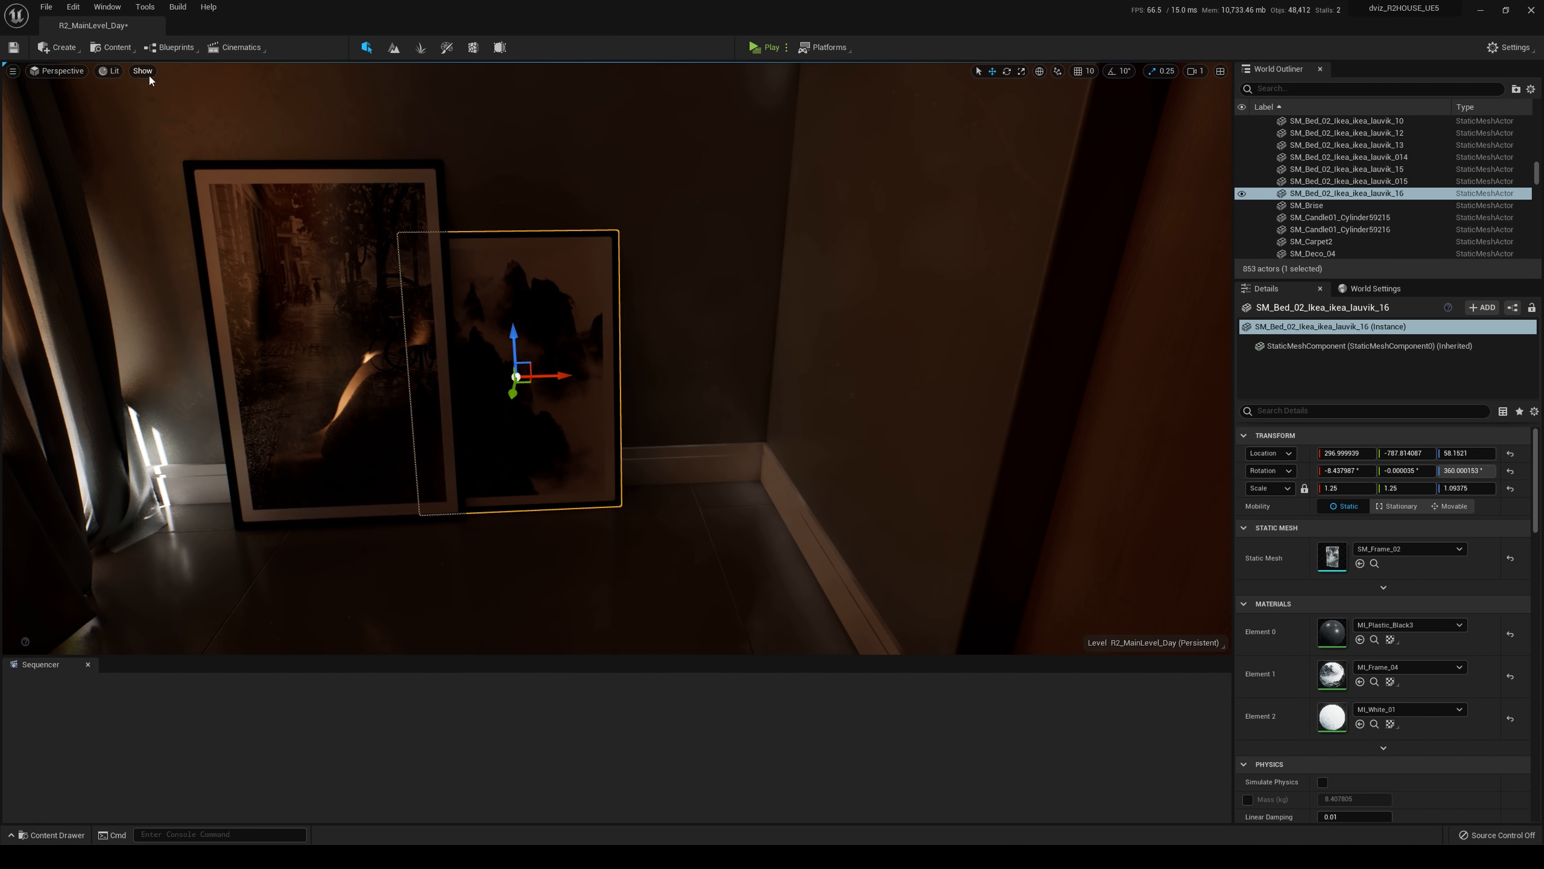